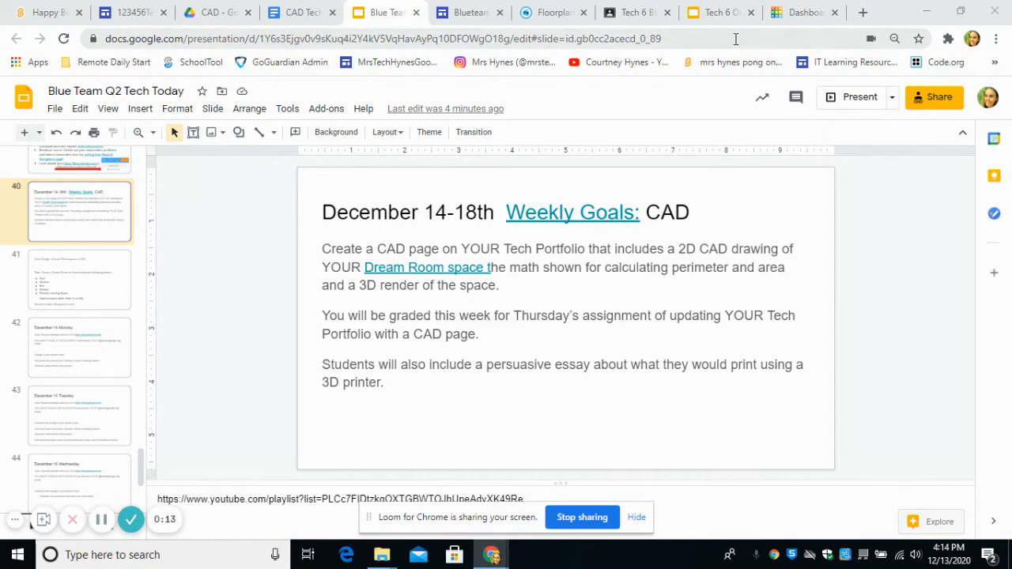
pyautogui.moveTo(734, 49)
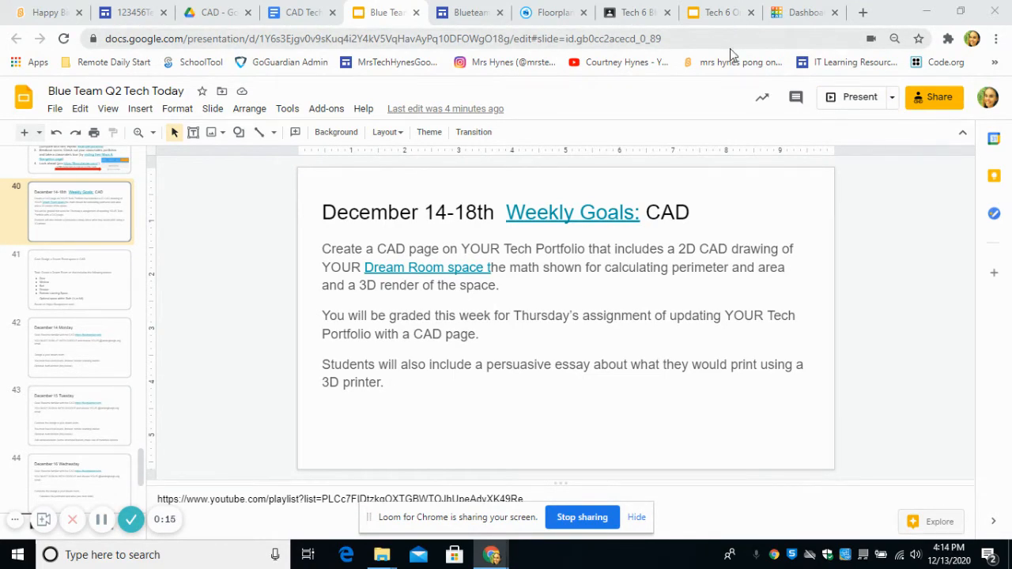
# Scroll through the Home page's mission statement, then go to the Coding Basics page.
pyautogui.click(462, 13)
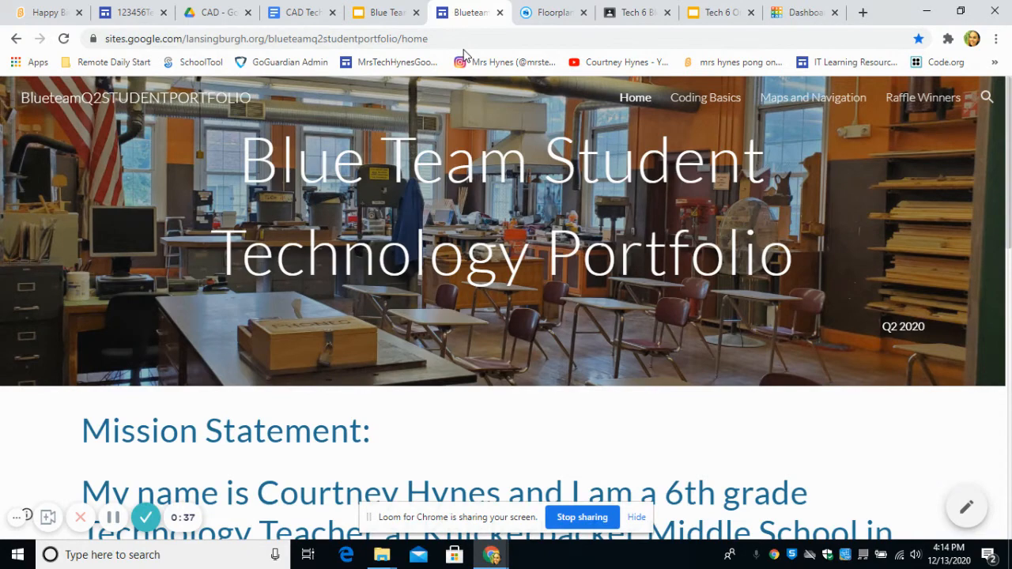
pyautogui.moveTo(519, 272)
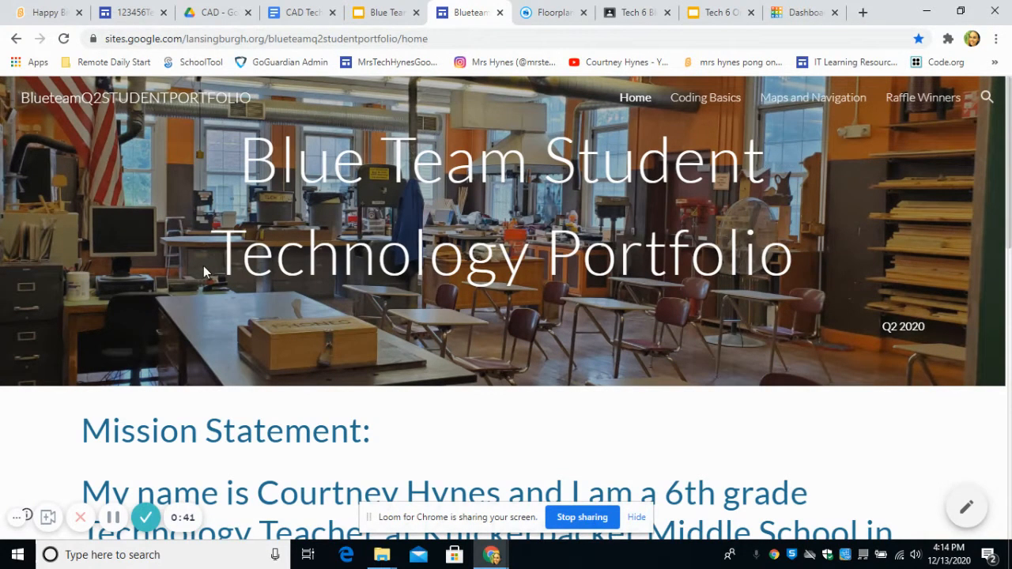
pyautogui.scroll(-3)
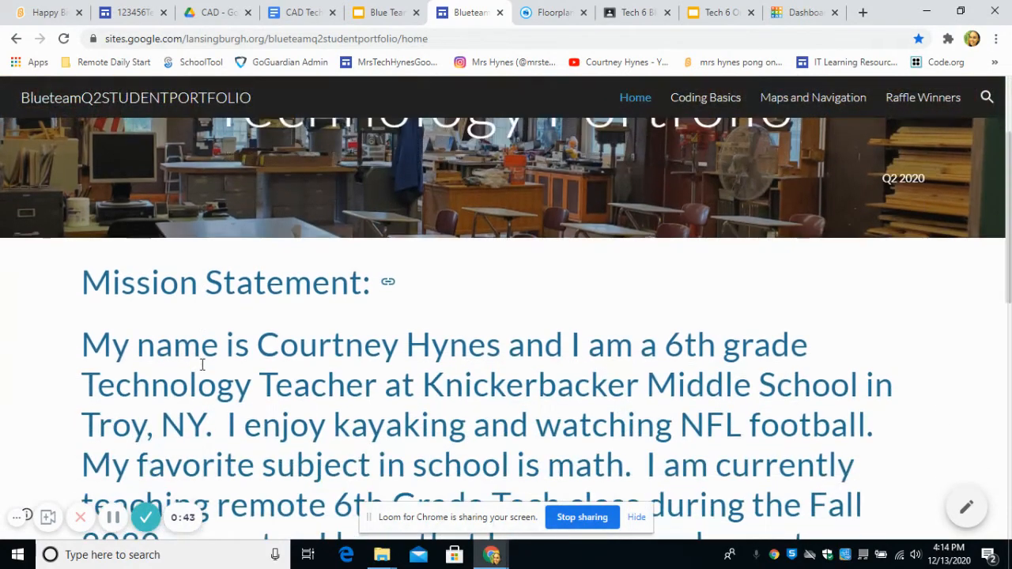
pyautogui.scroll(-3)
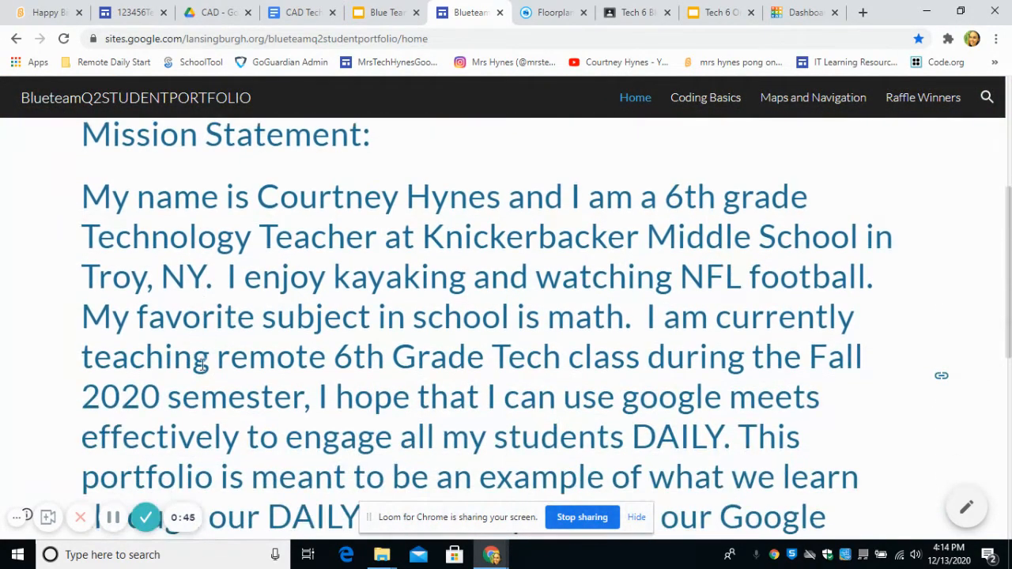
pyautogui.scroll(-3)
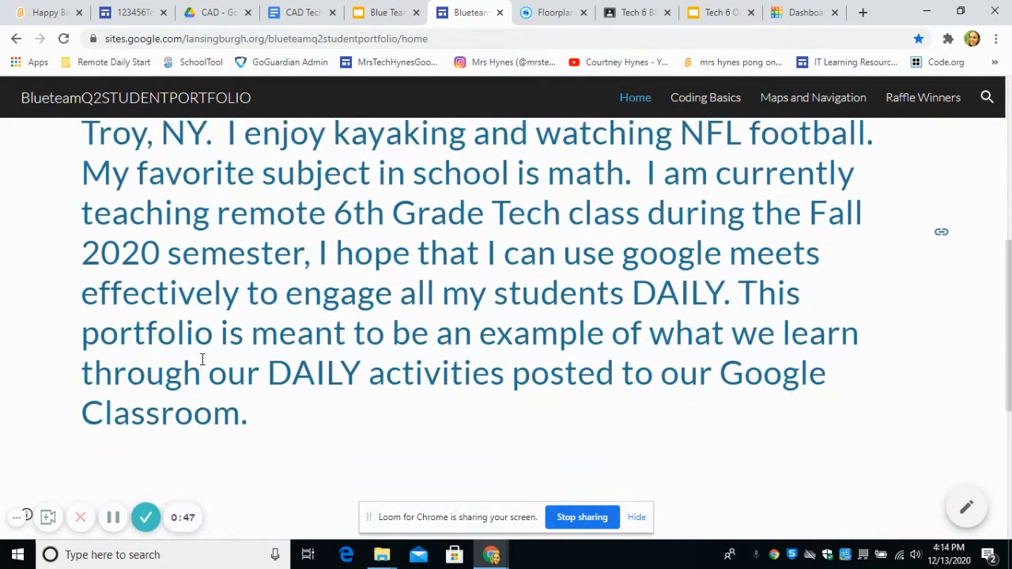
pyautogui.click(706, 98)
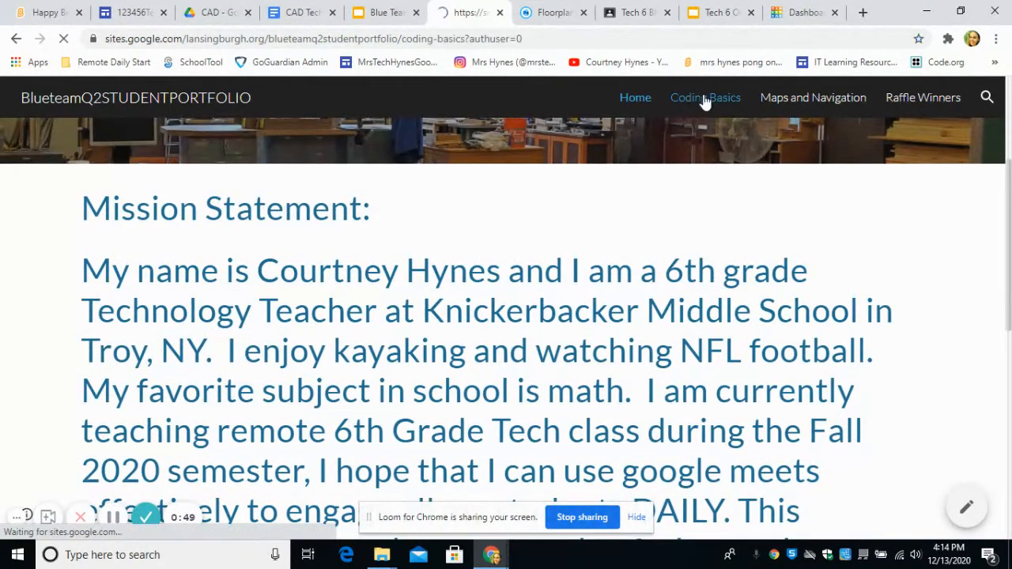
# Scroll the Coding Basics page past the Scratch greeting card to the Interactive Game Cheat Sheet.
pyautogui.click(705, 99)
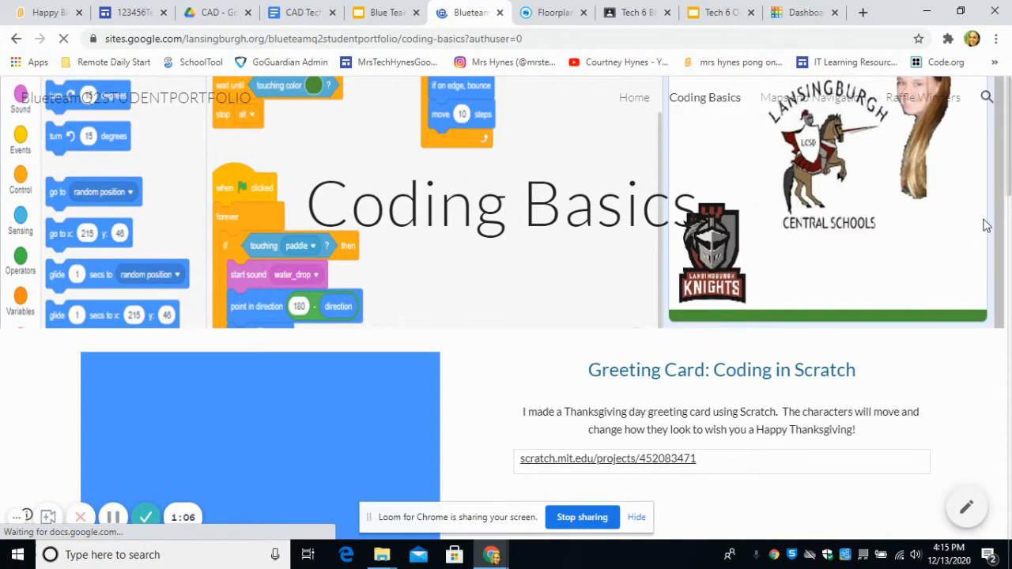
pyautogui.scroll(-3)
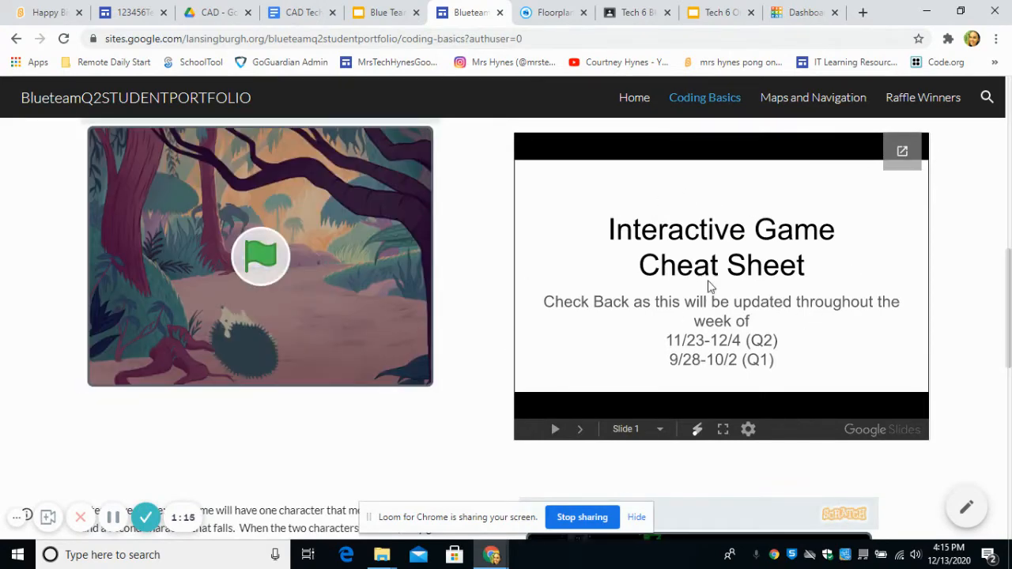
pyautogui.moveTo(655, 282)
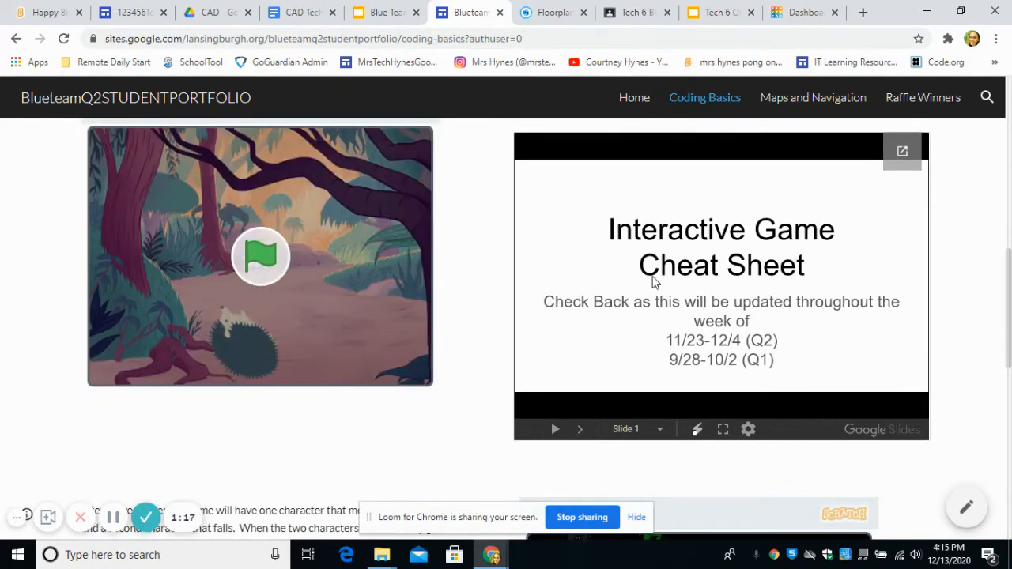
pyautogui.moveTo(813, 98)
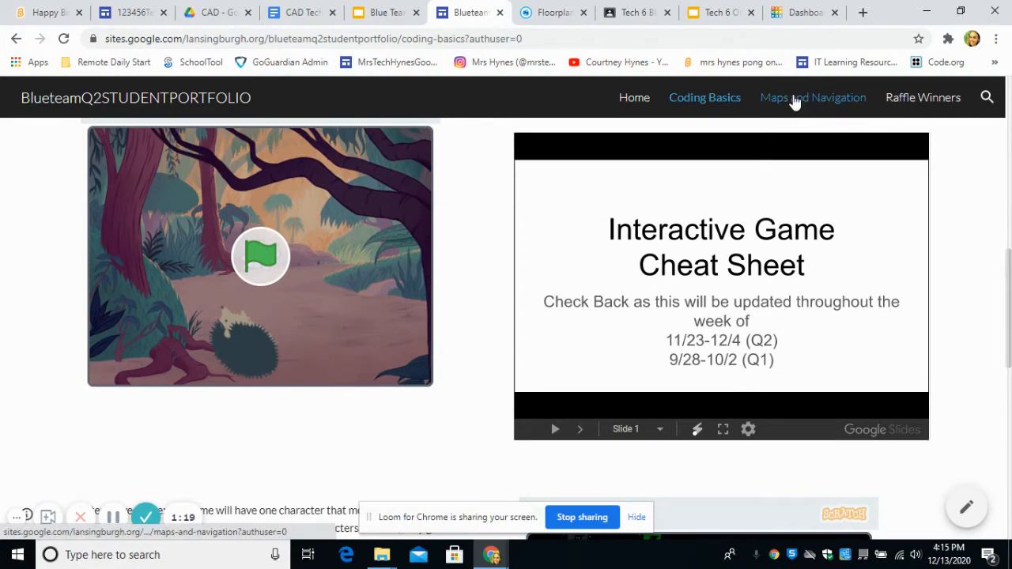
# Browse the Maps and Navigation page's saved lists, kayaking and vacation lists down to the Explore.org live cams.
pyautogui.click(813, 98)
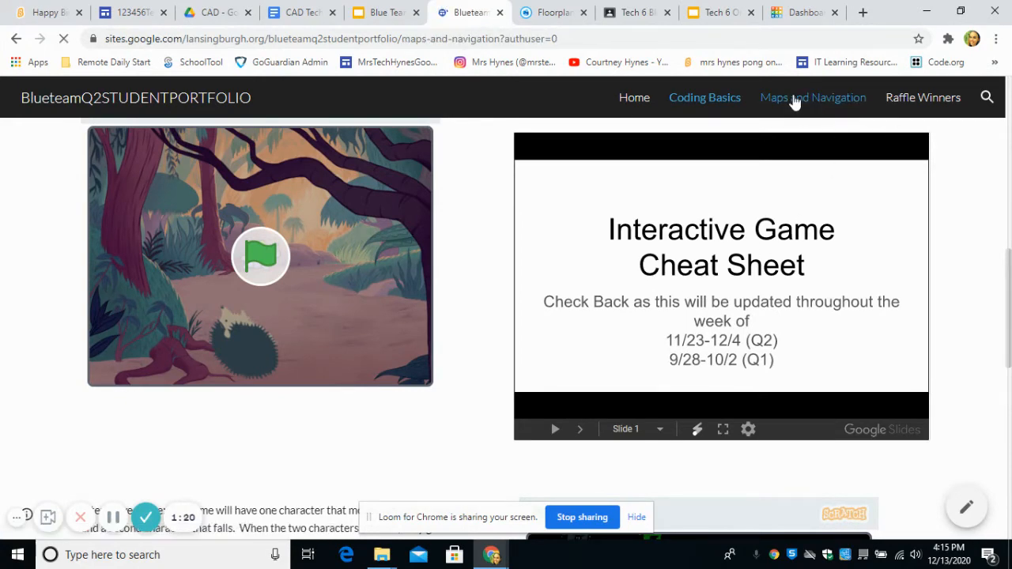
pyautogui.click(813, 98)
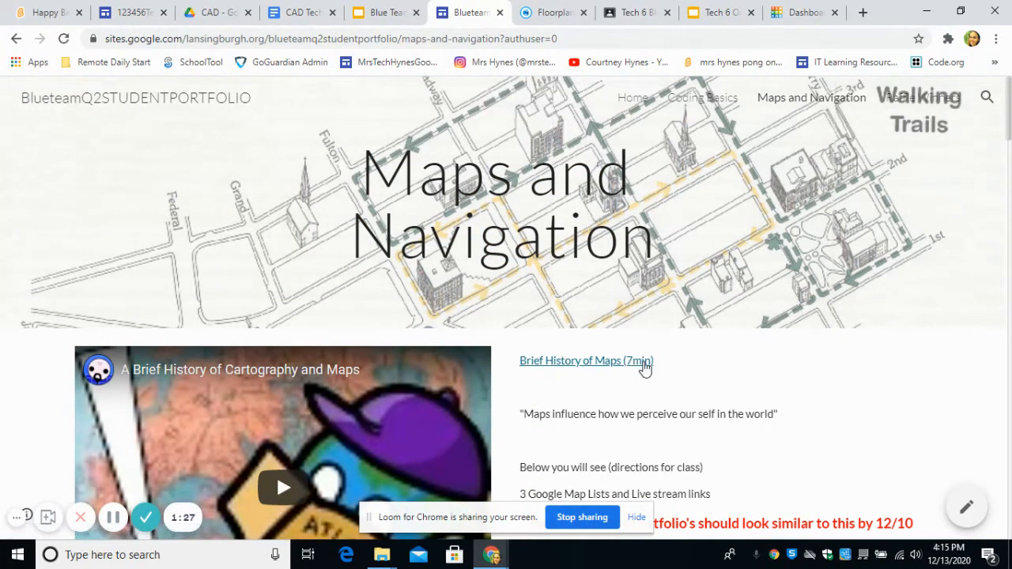
pyautogui.moveTo(572, 381)
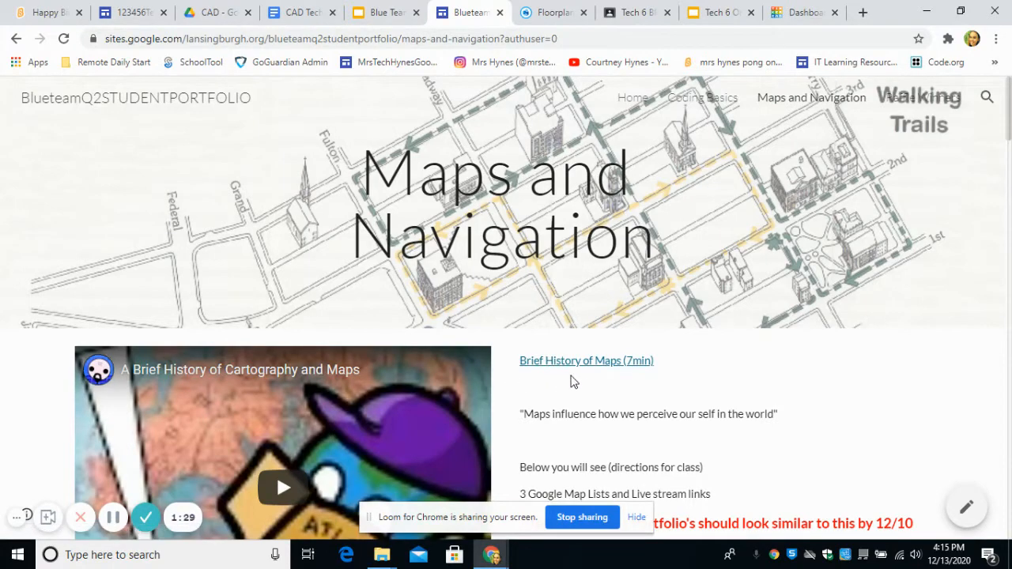
pyautogui.scroll(-3)
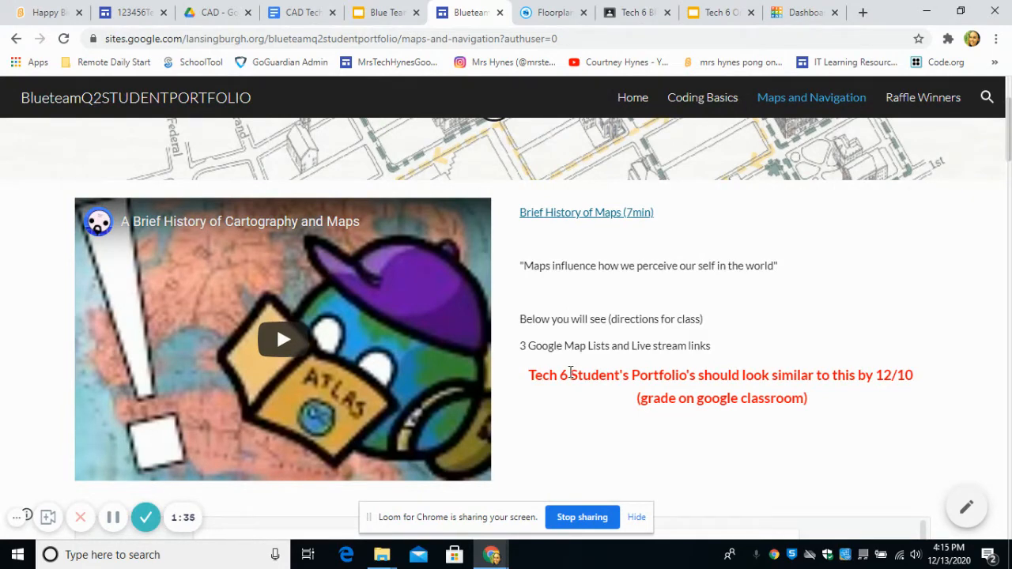
pyautogui.scroll(-3)
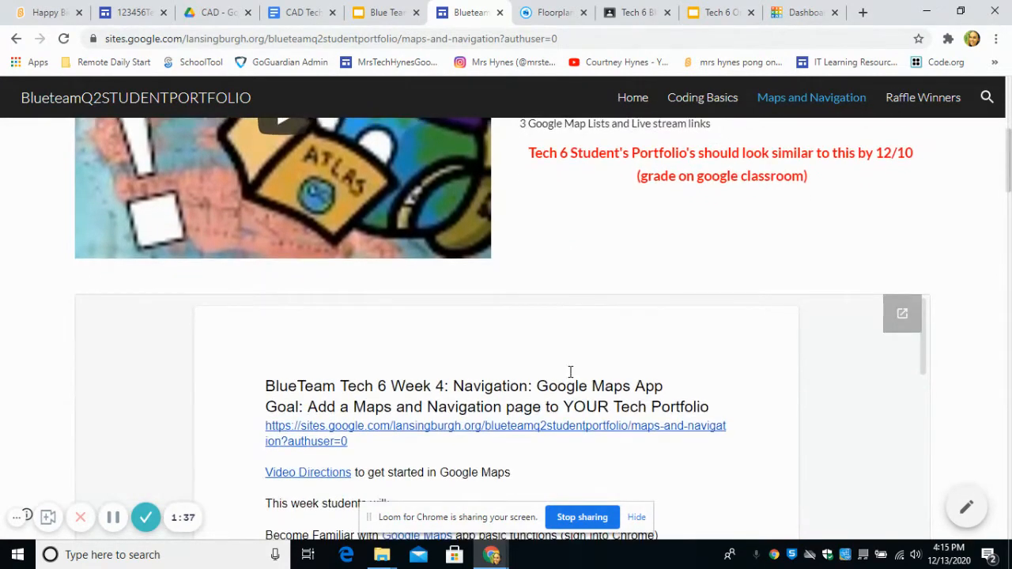
pyautogui.scroll(-3)
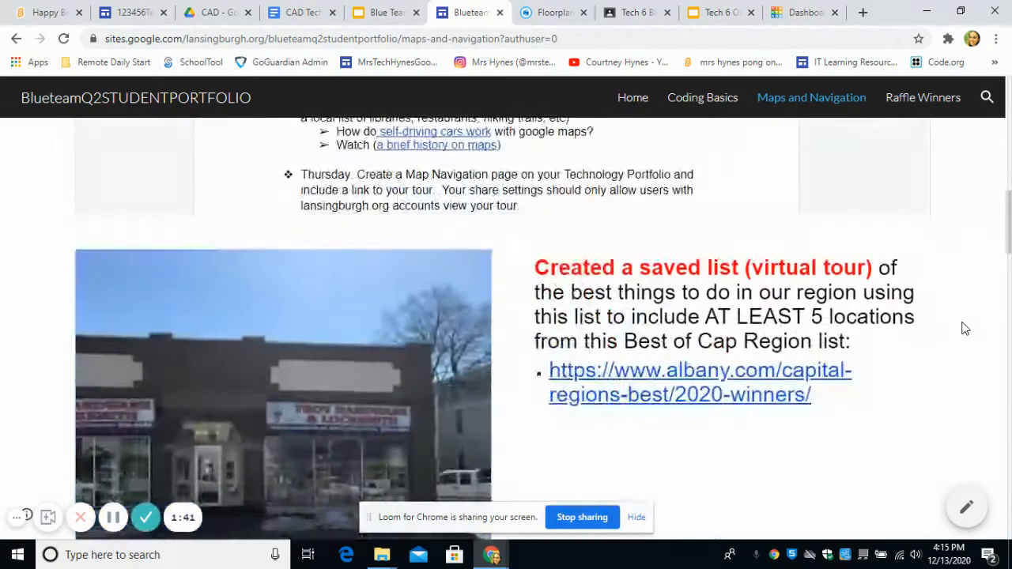
pyautogui.scroll(-3)
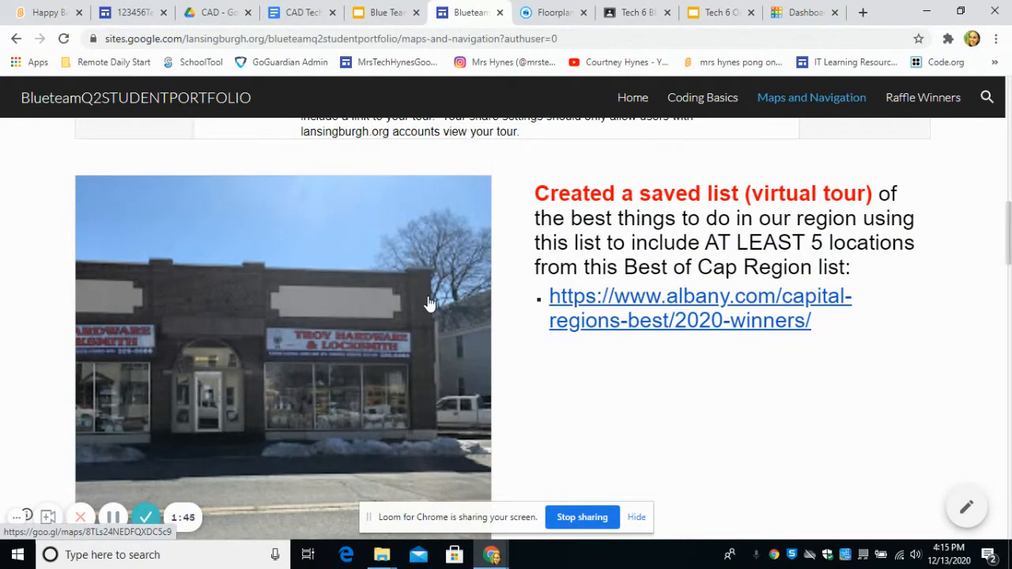
pyautogui.scroll(-3)
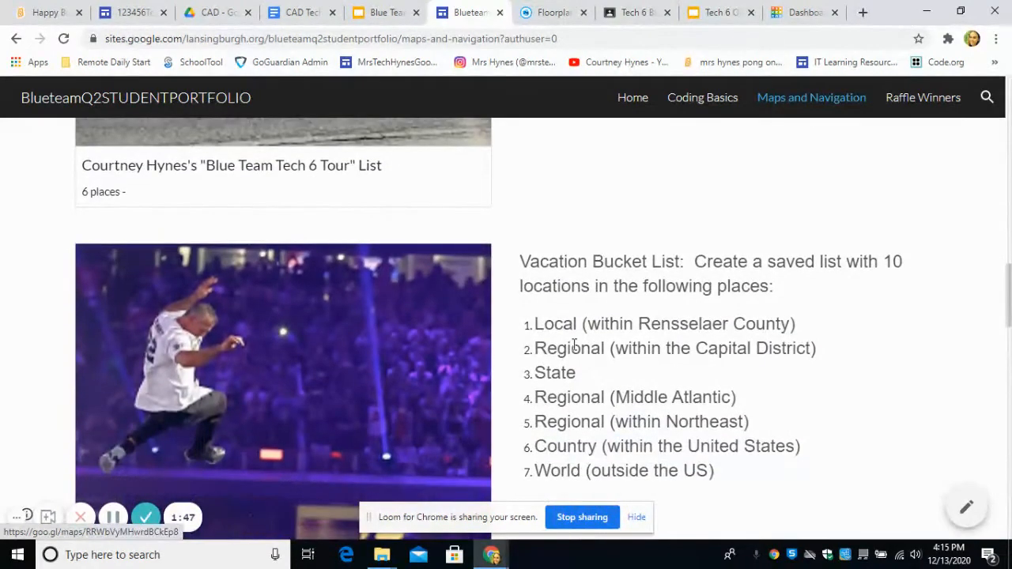
pyautogui.scroll(-3)
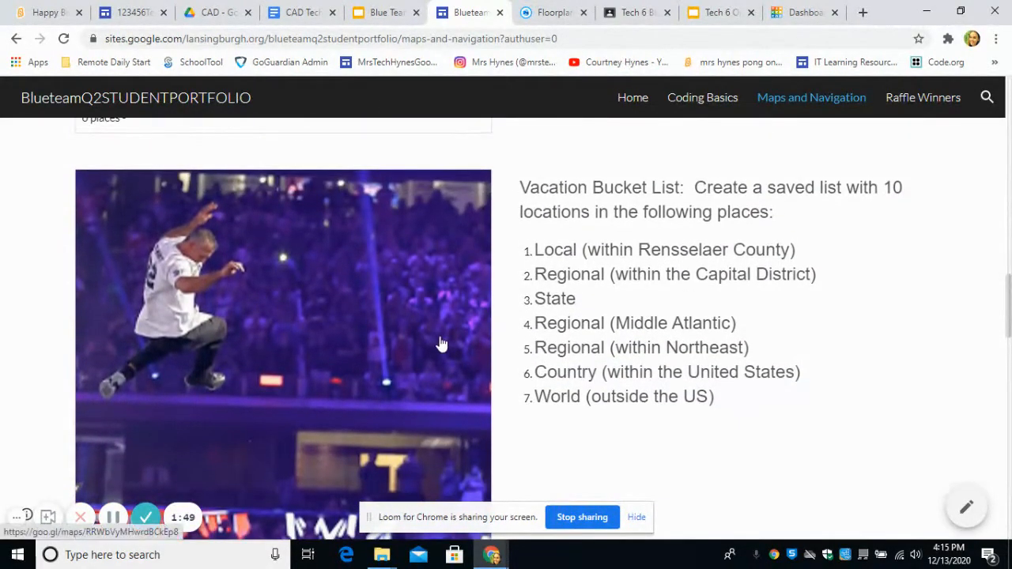
pyautogui.scroll(-3)
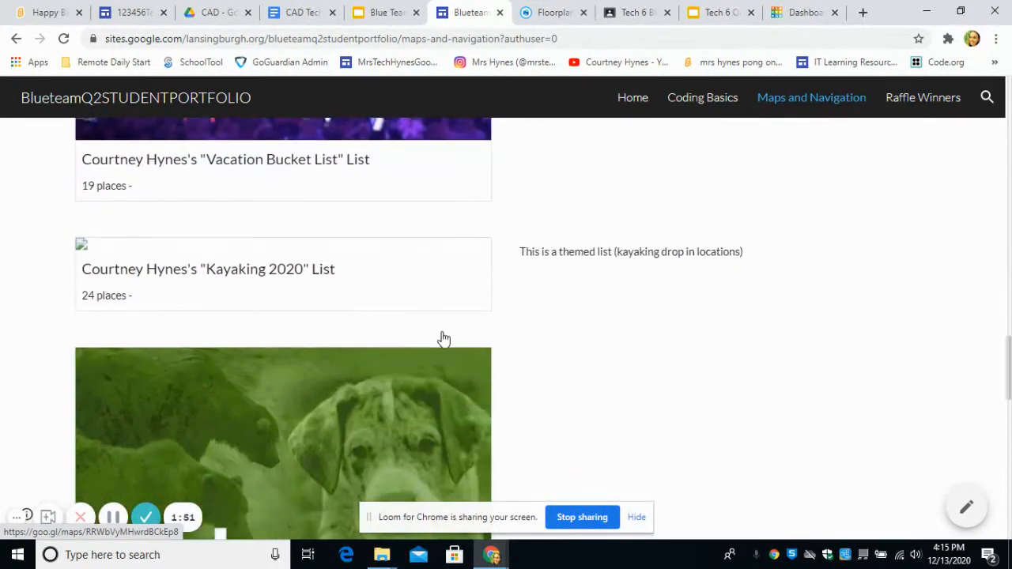
pyautogui.moveTo(303, 202)
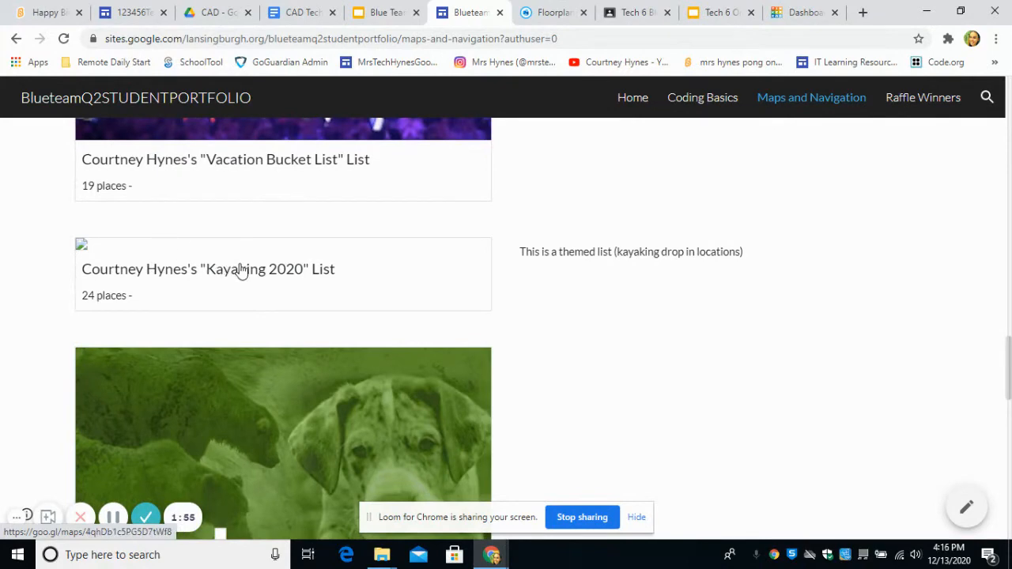
pyautogui.scroll(-3)
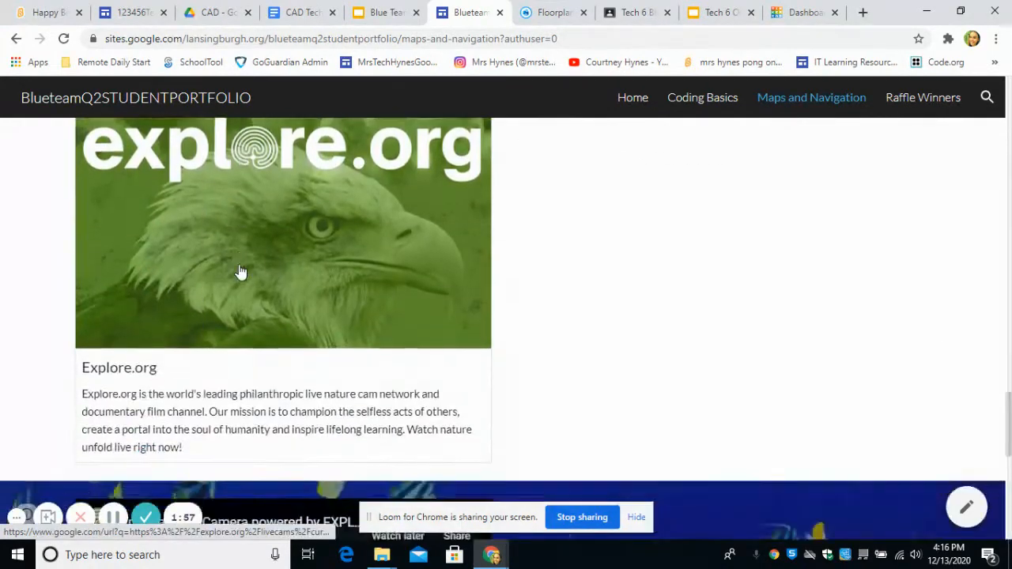
pyautogui.scroll(-3)
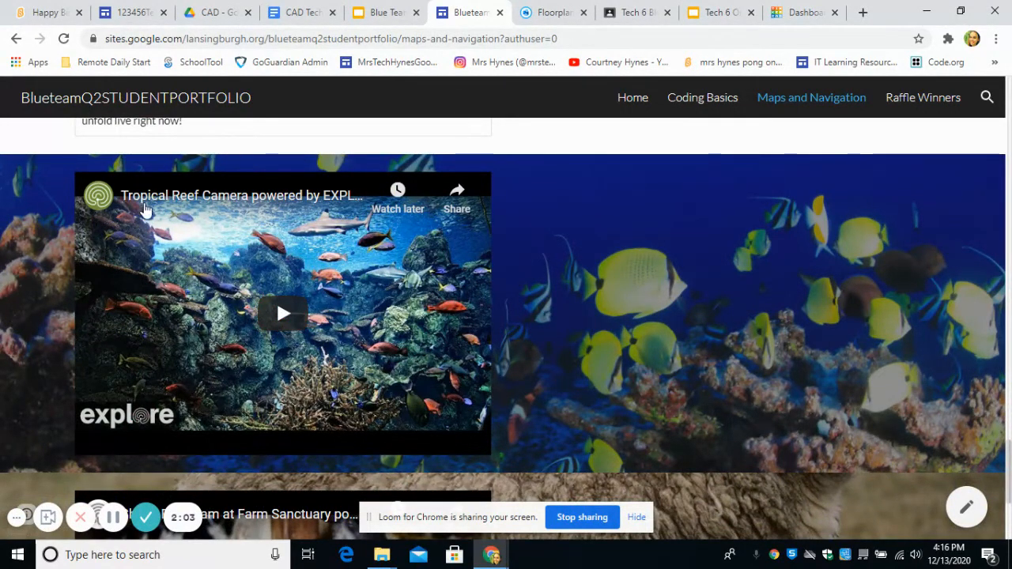
pyautogui.moveTo(656, 340)
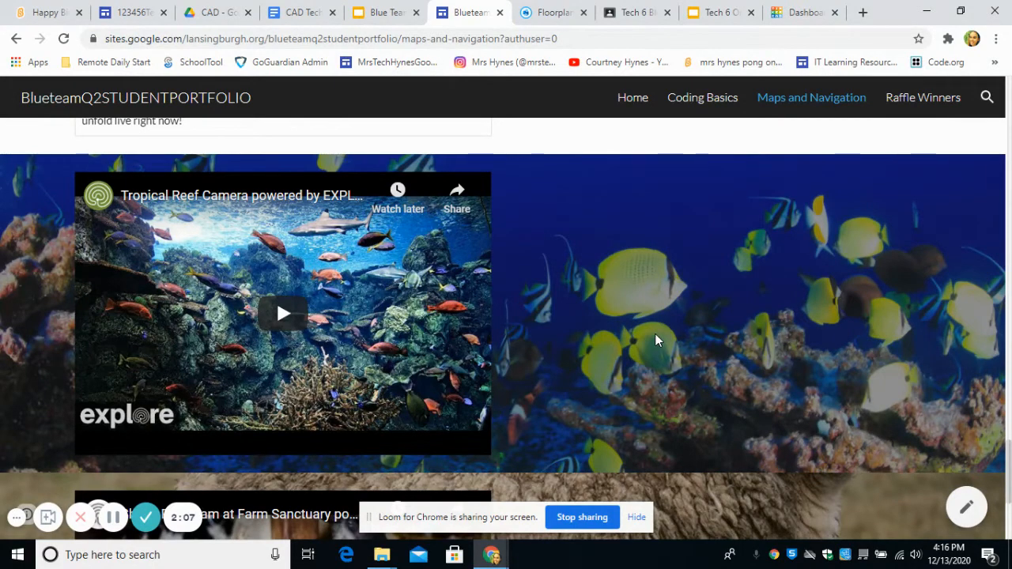
pyautogui.moveTo(189, 180)
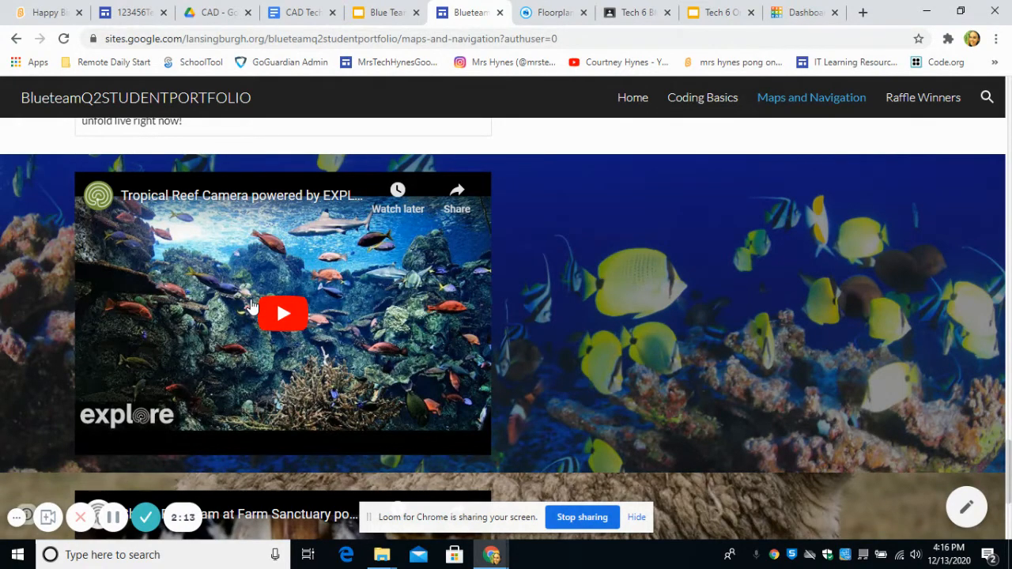
pyautogui.moveTo(568, 303)
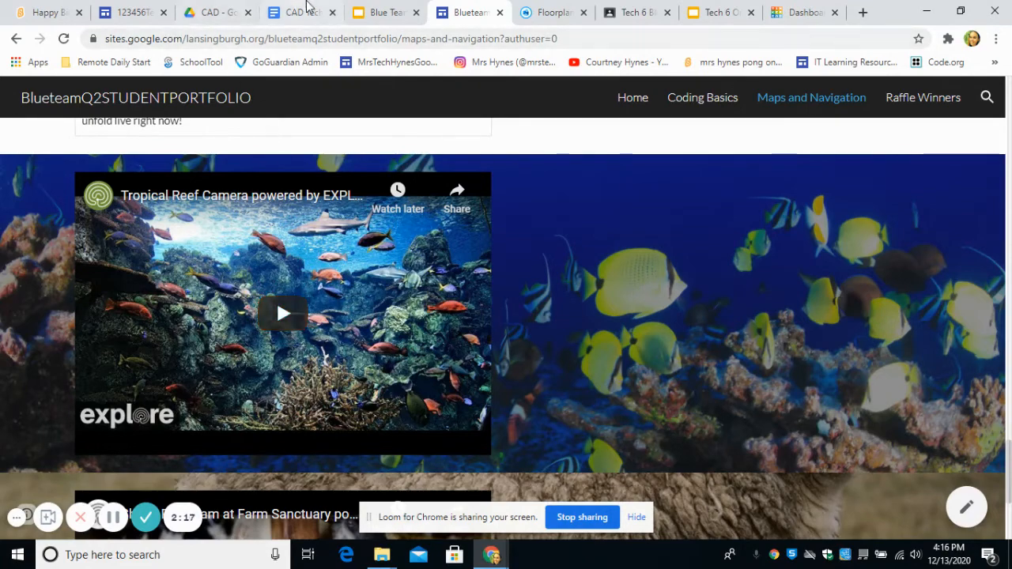
# Switch to the Floorplanner tab and show the Dashboard with the account's projects.
pyautogui.click(550, 13)
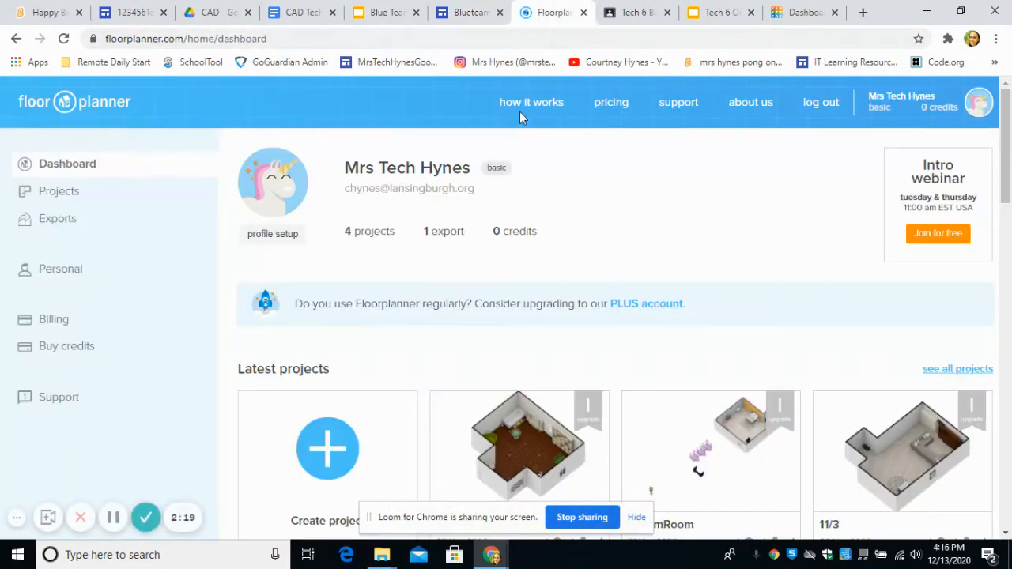
pyautogui.click(186, 38)
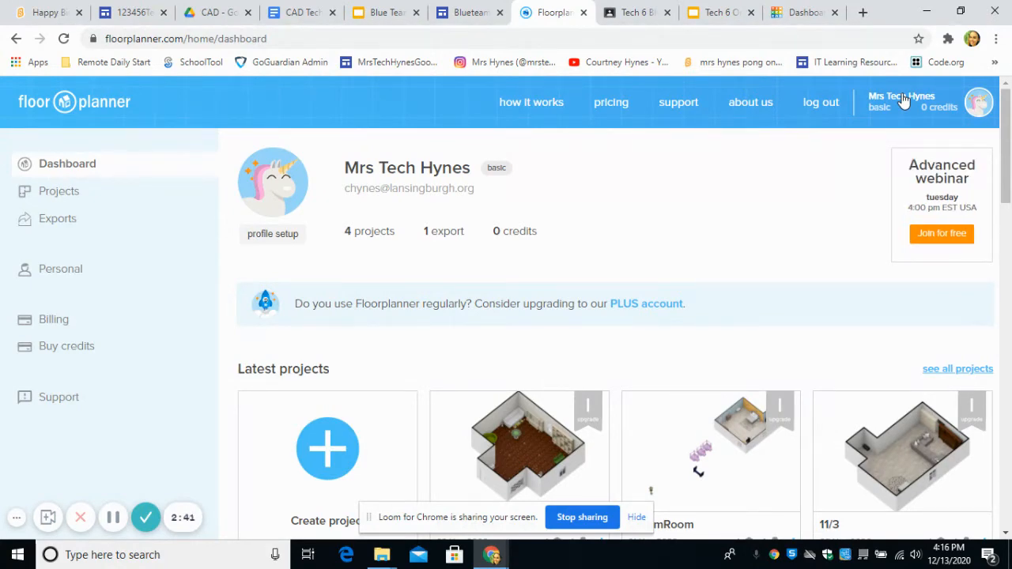
pyautogui.moveTo(193, 196)
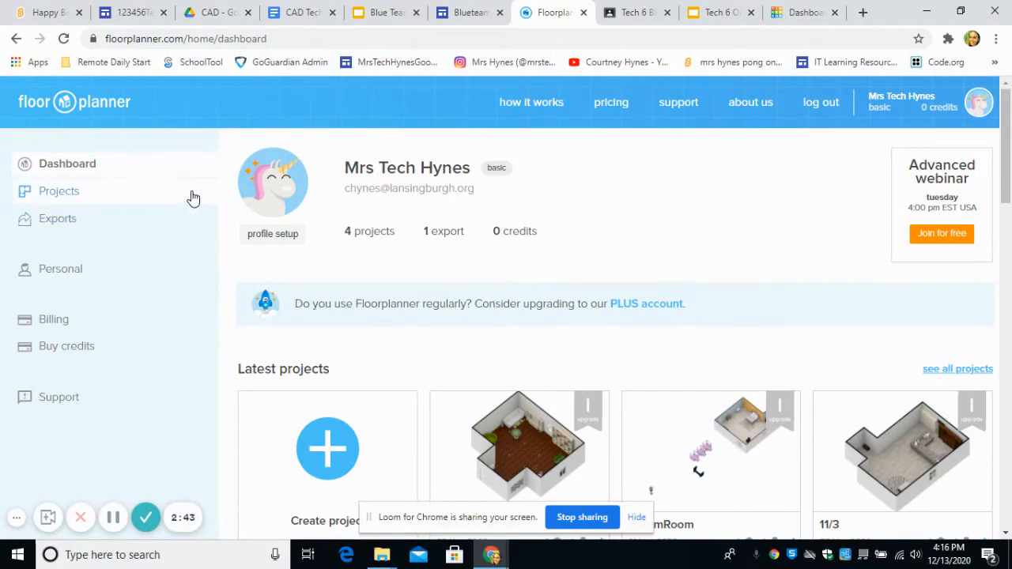
pyautogui.moveTo(250, 177)
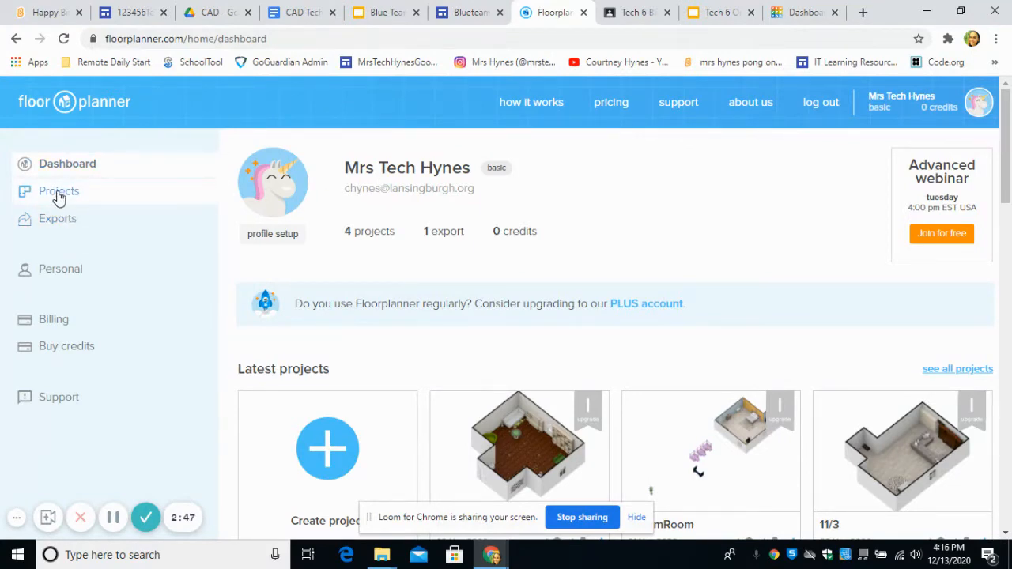
# From Projects, create a new project named 'Dream Room'.
pyautogui.click(58, 189)
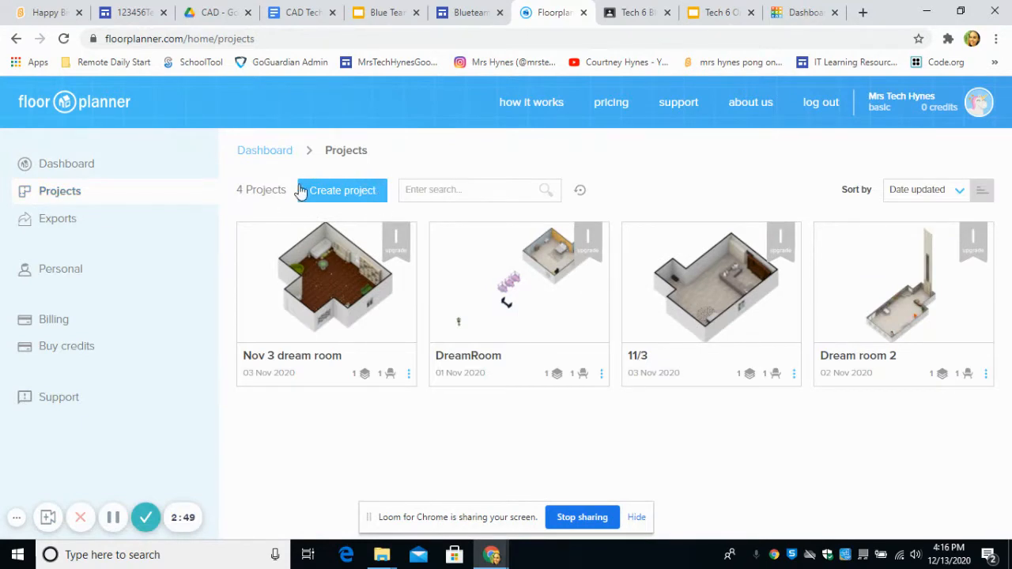
pyautogui.moveTo(315, 199)
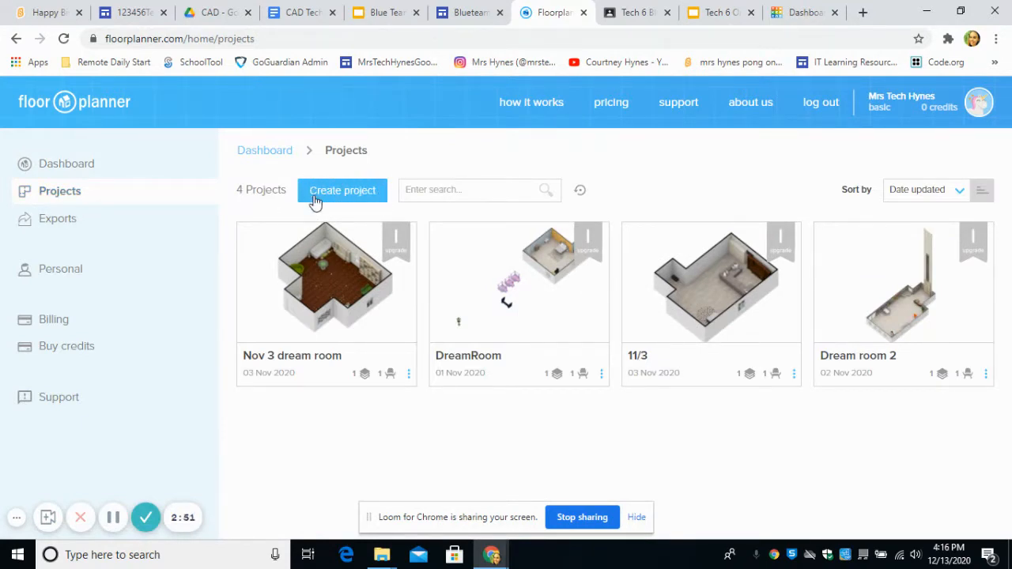
pyautogui.click(342, 190)
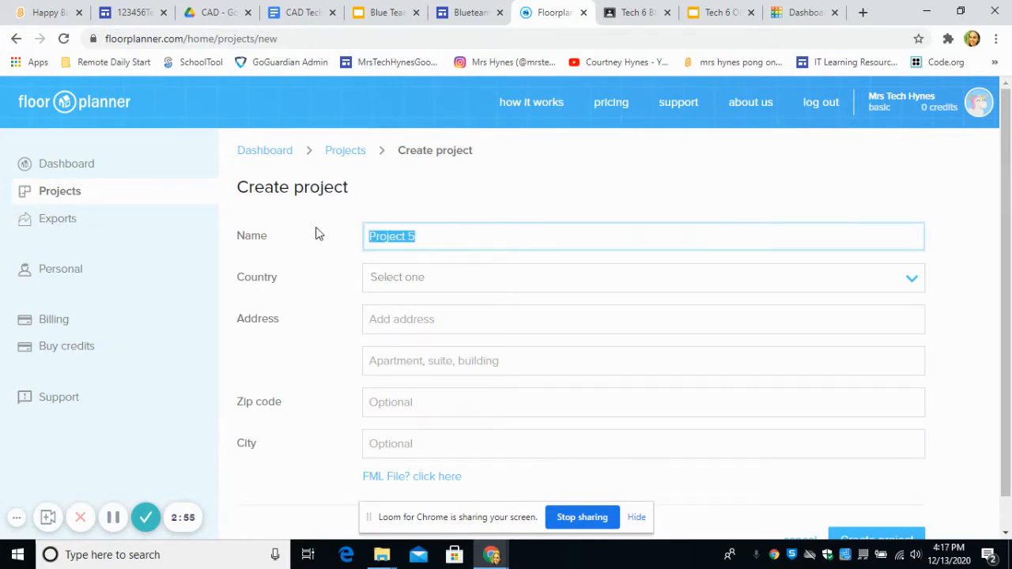
pyautogui.write('Dream')
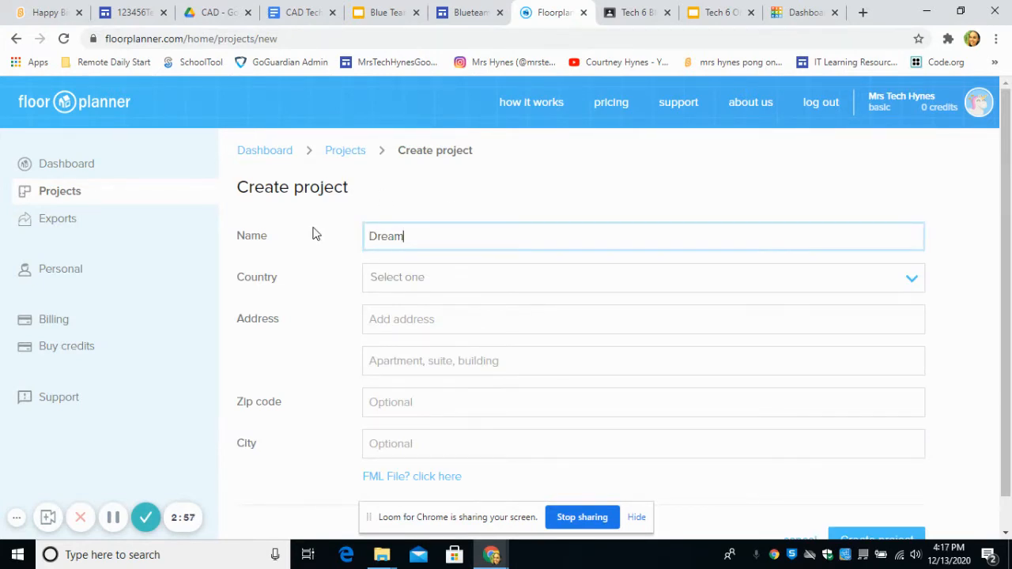
pyautogui.write('Room')
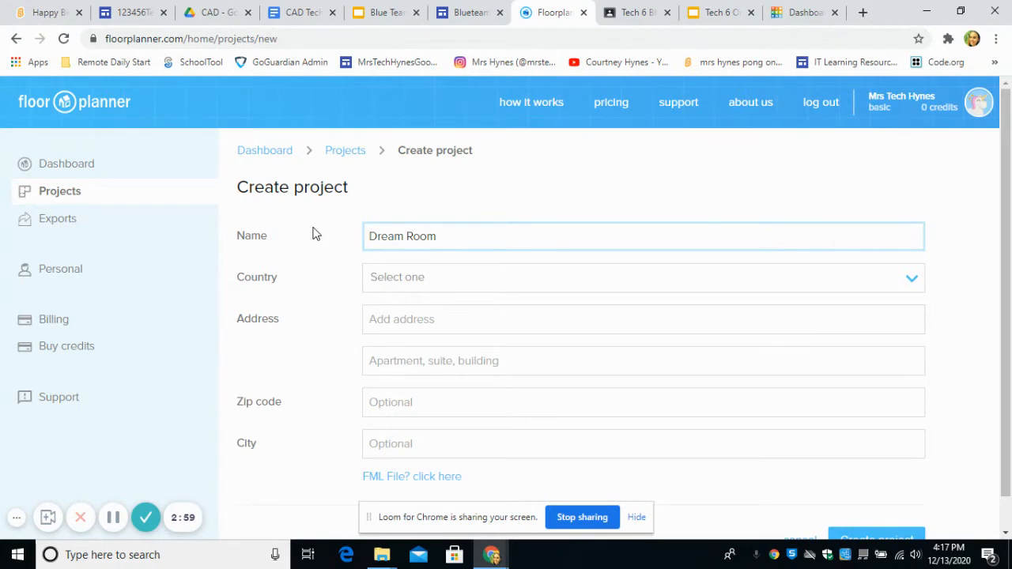
pyautogui.scroll(-3)
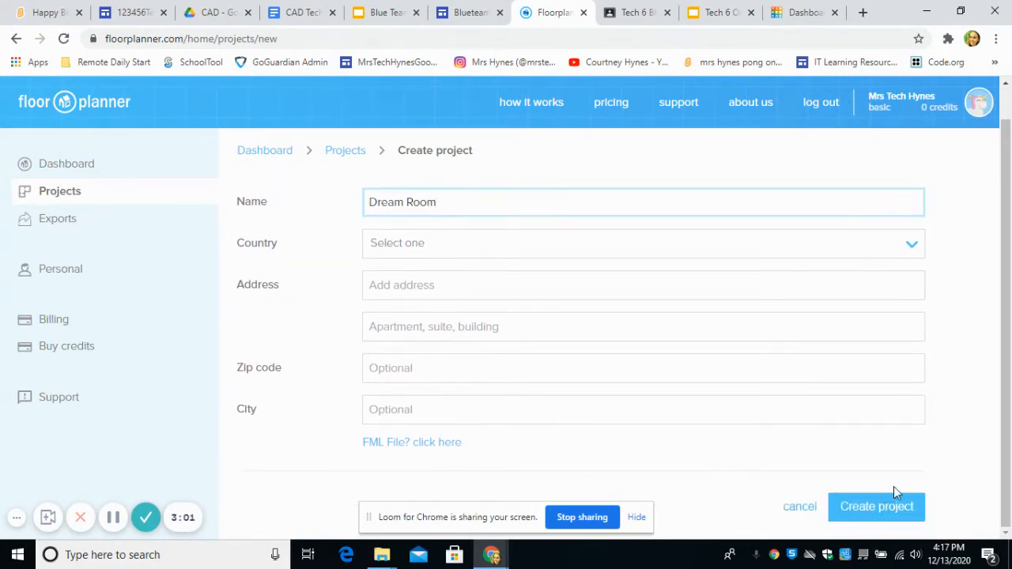
pyautogui.click(876, 506)
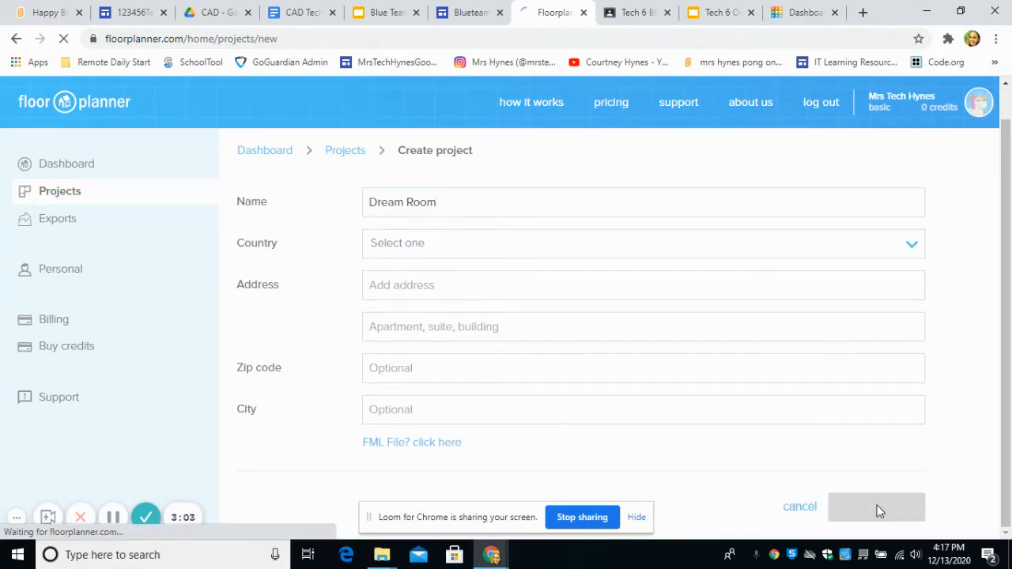
pyautogui.click(877, 506)
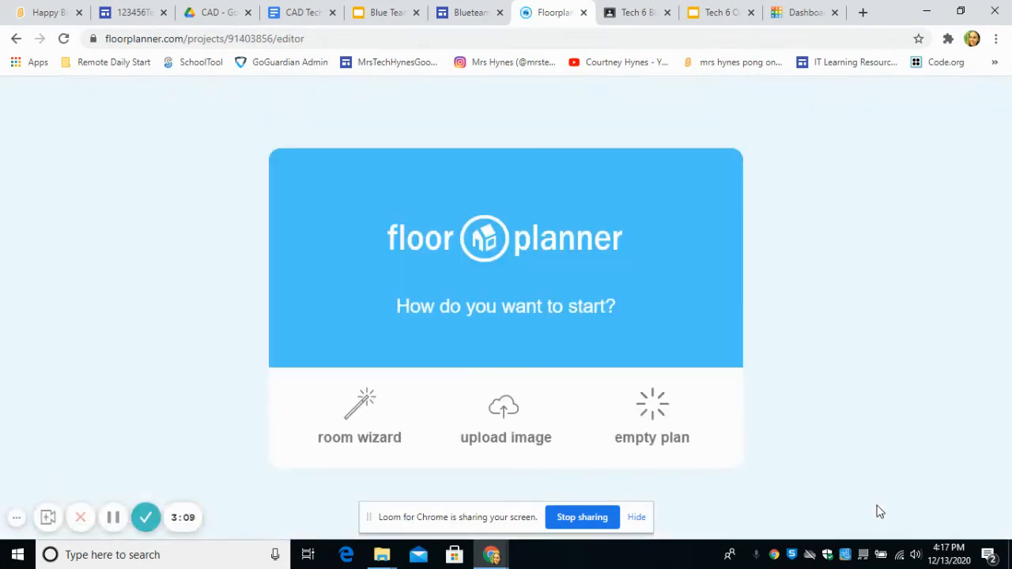
pyautogui.moveTo(300, 459)
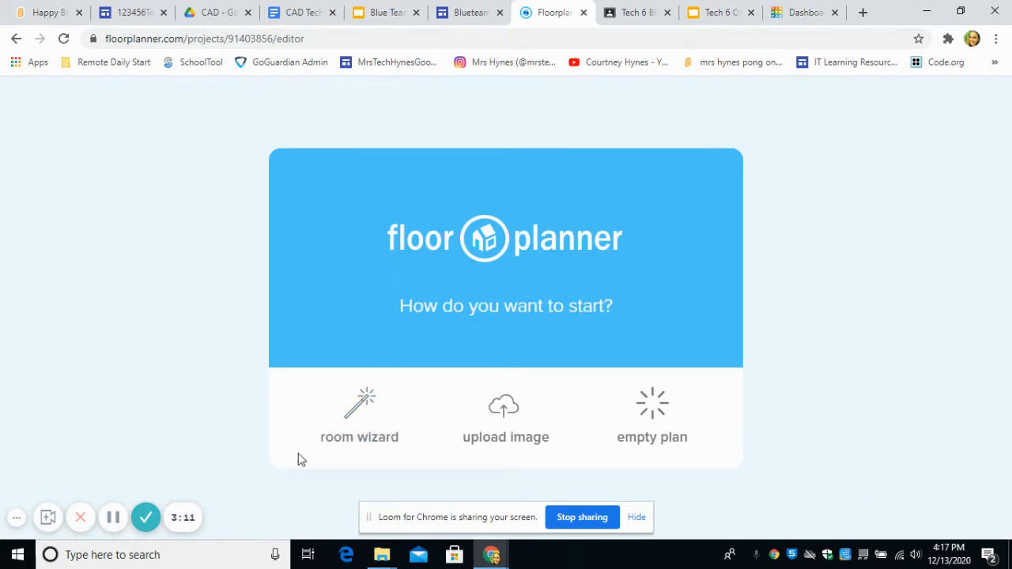
# Start with the room wizard and choose the room shape with a notch in its right wall.
pyautogui.click(359, 414)
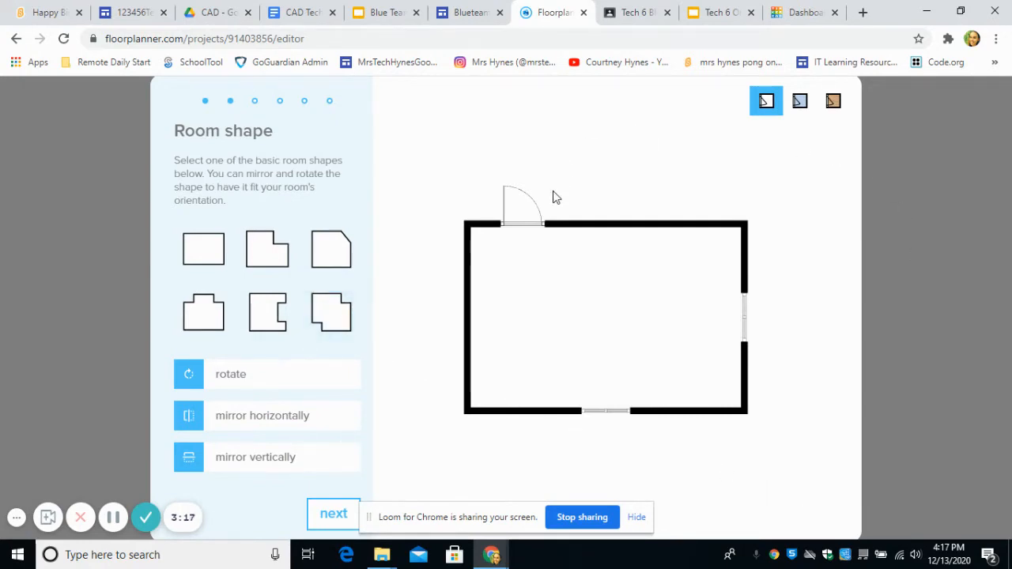
pyautogui.moveTo(589, 309)
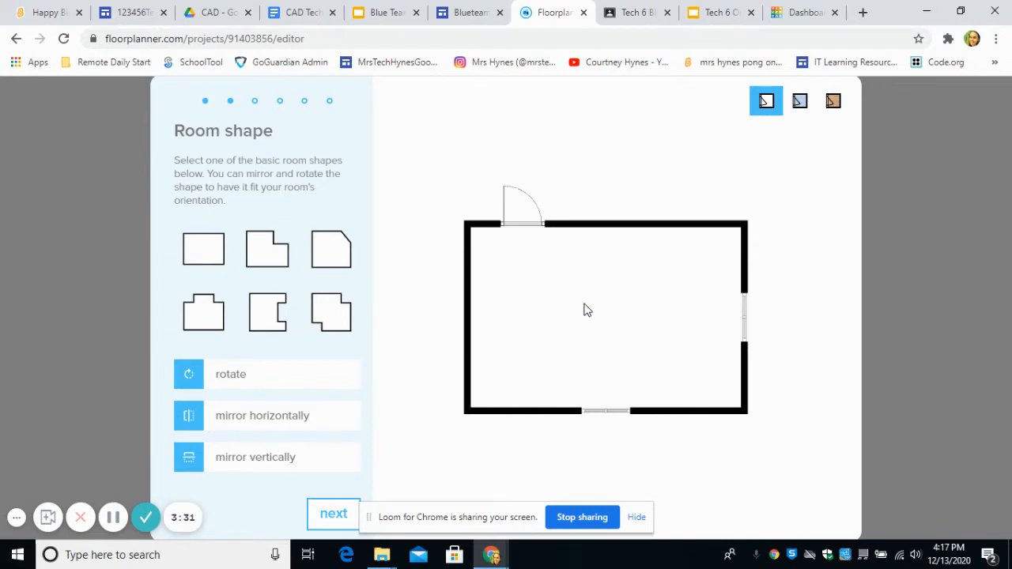
pyautogui.moveTo(377, 199)
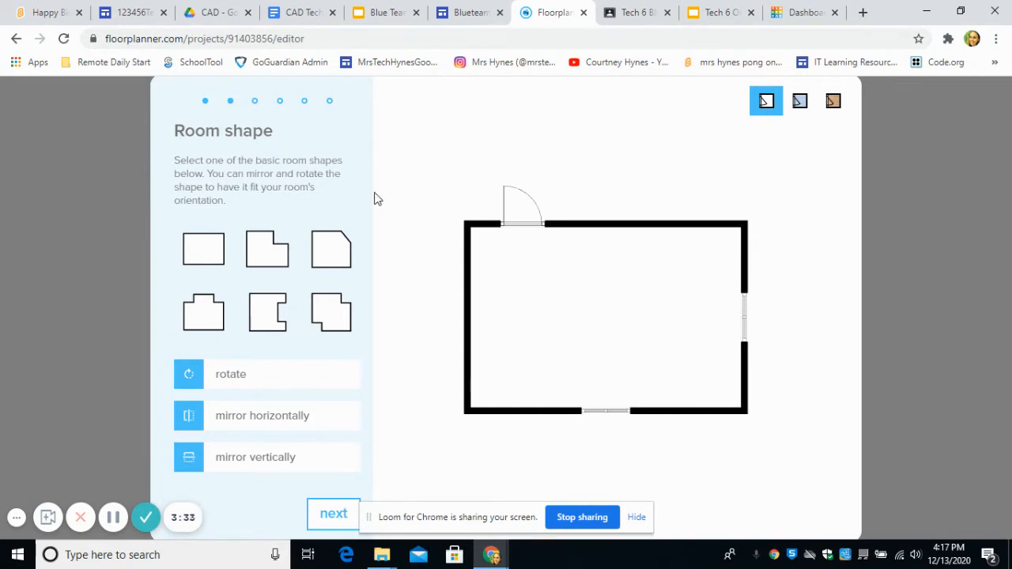
pyautogui.click(203, 250)
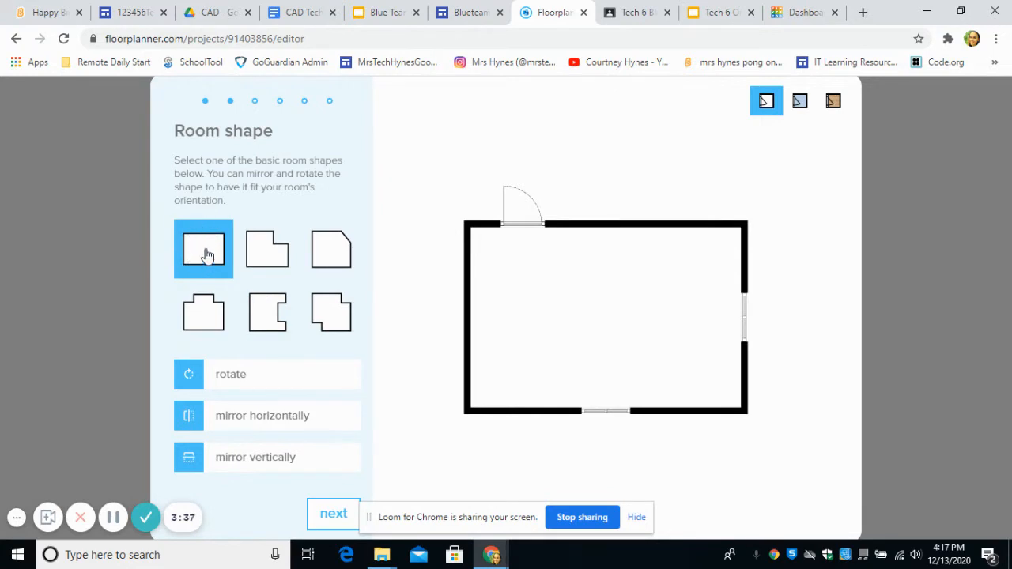
pyautogui.click(330, 250)
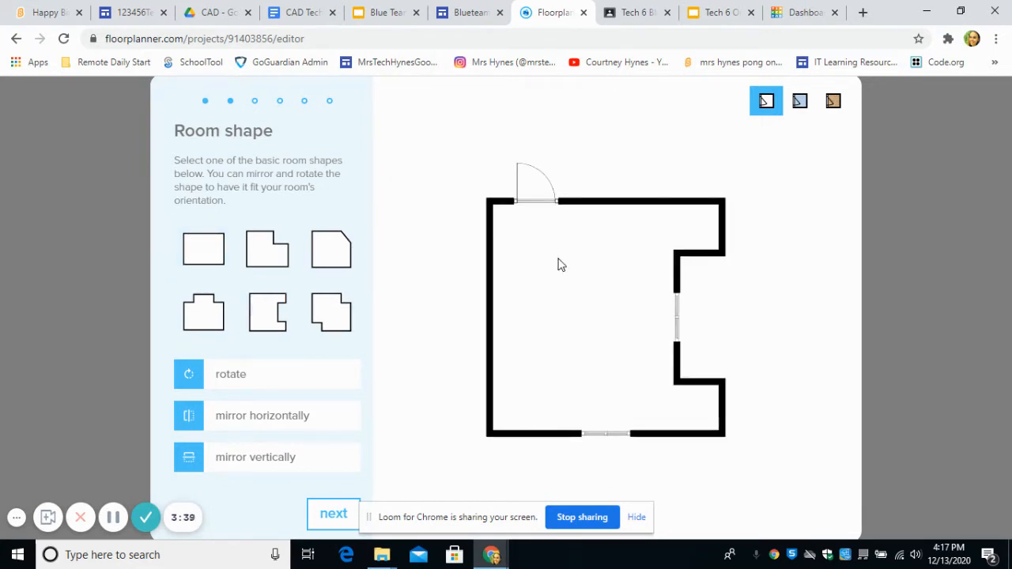
pyautogui.moveTo(594, 441)
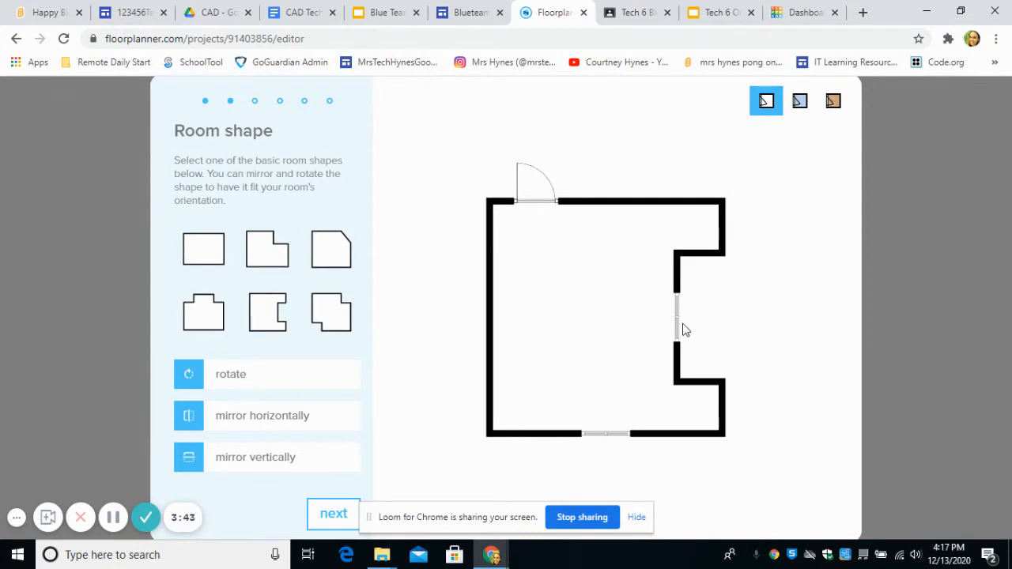
pyautogui.moveTo(474, 148)
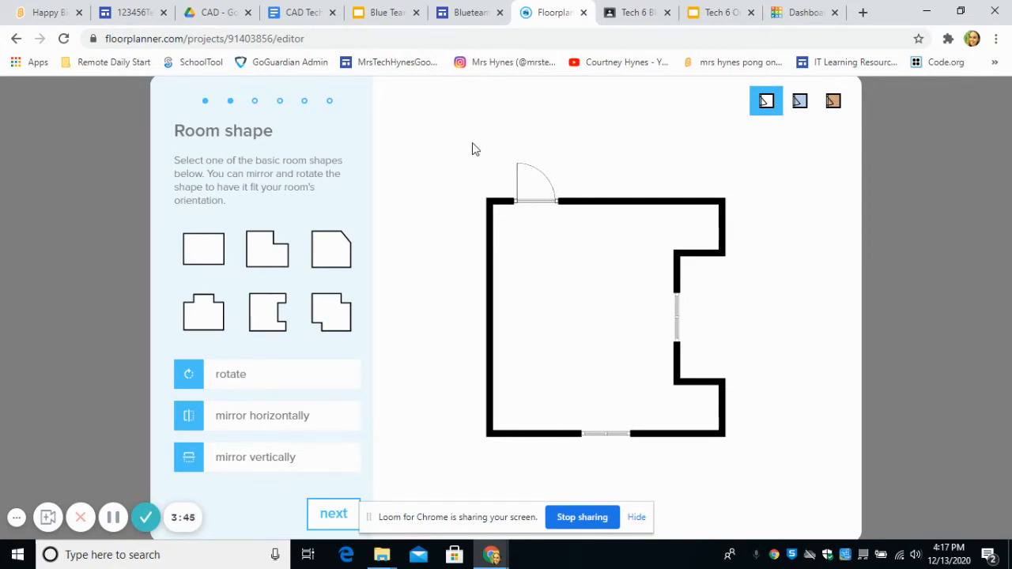
# Adjust the dimension sliders to an L-shaped room about 32' by 34' with a widened notch.
pyautogui.click(332, 513)
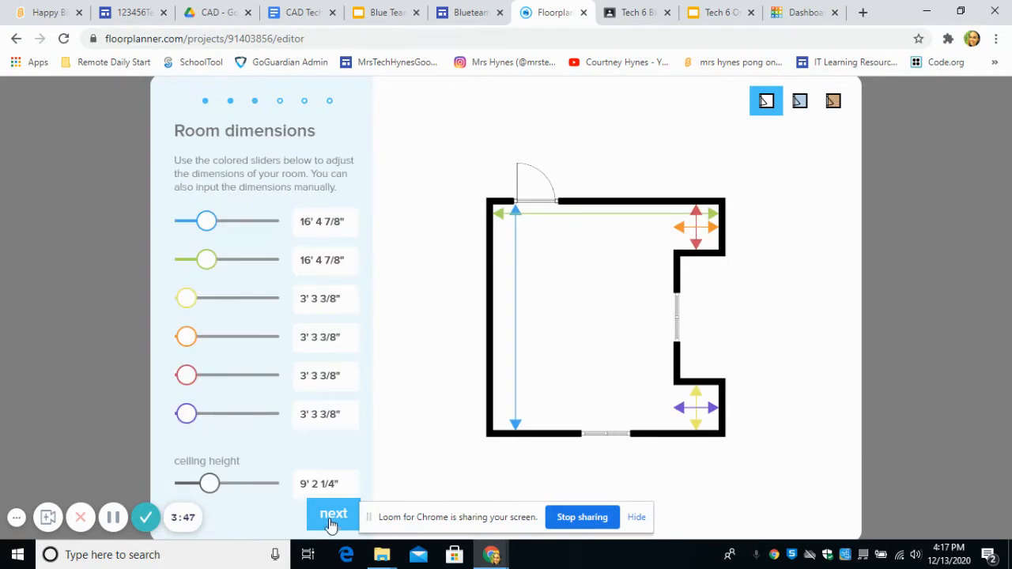
pyautogui.moveTo(358, 130)
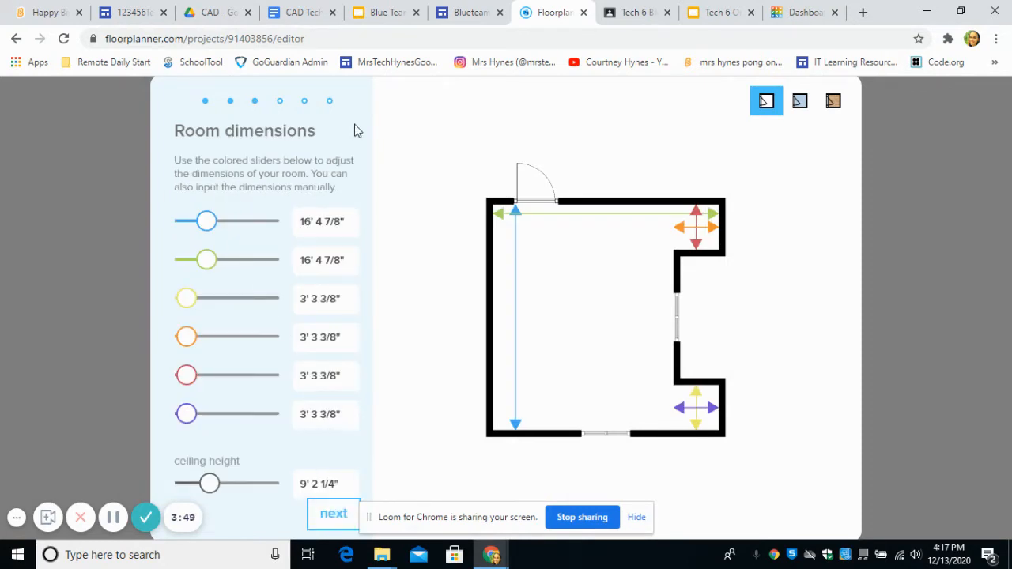
pyautogui.moveTo(250, 146)
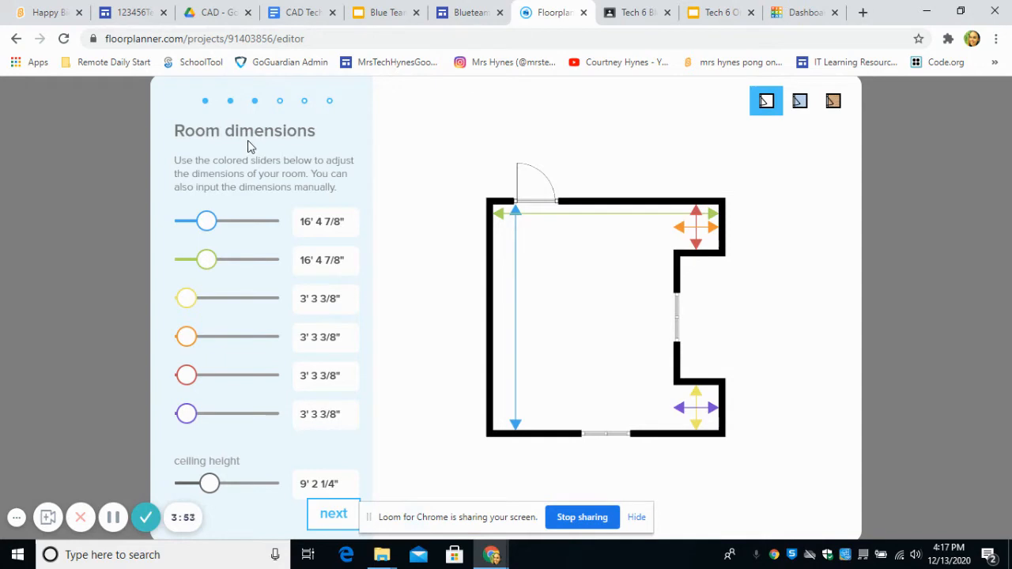
pyautogui.moveTo(379, 240)
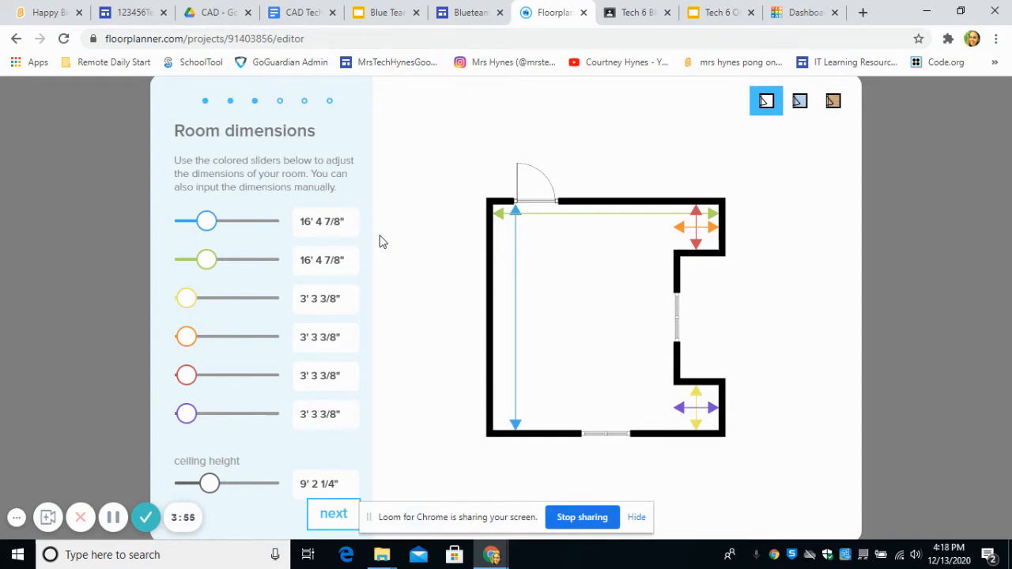
pyautogui.moveTo(412, 247)
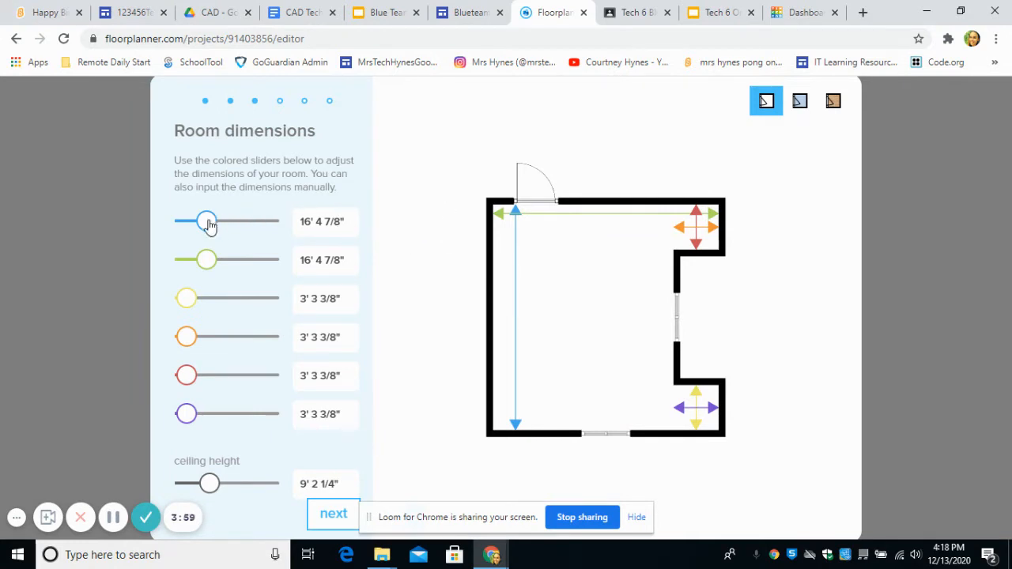
pyautogui.moveTo(207, 221); pyautogui.dragTo(196, 222)
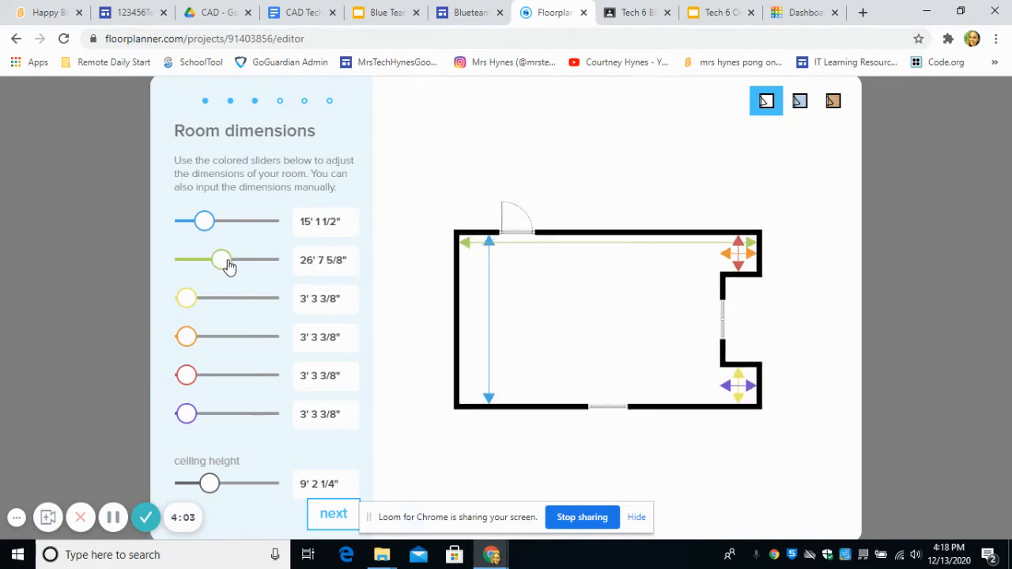
pyautogui.moveTo(223, 260); pyautogui.dragTo(224, 259)
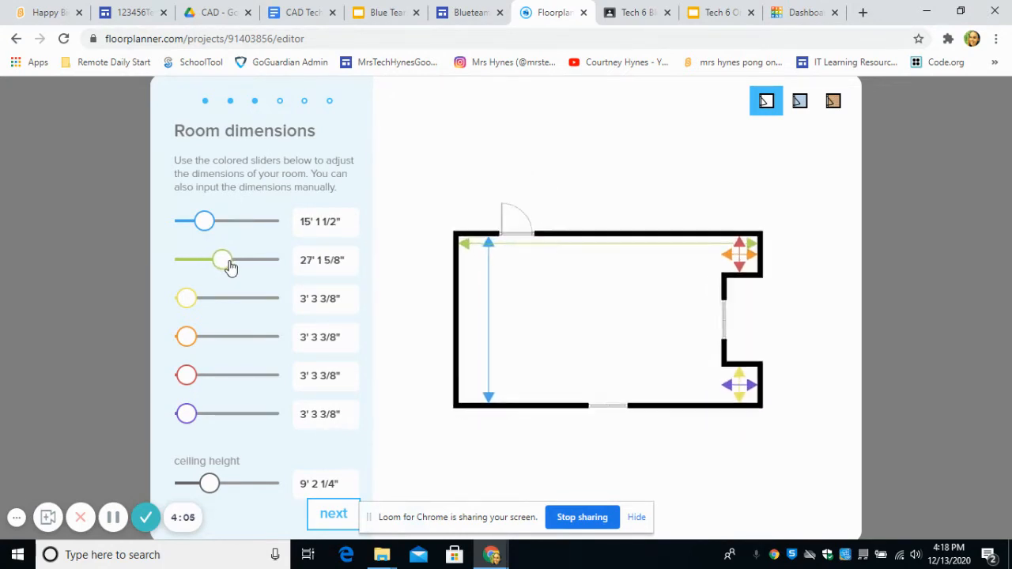
pyautogui.moveTo(204, 222); pyautogui.dragTo(231, 222)
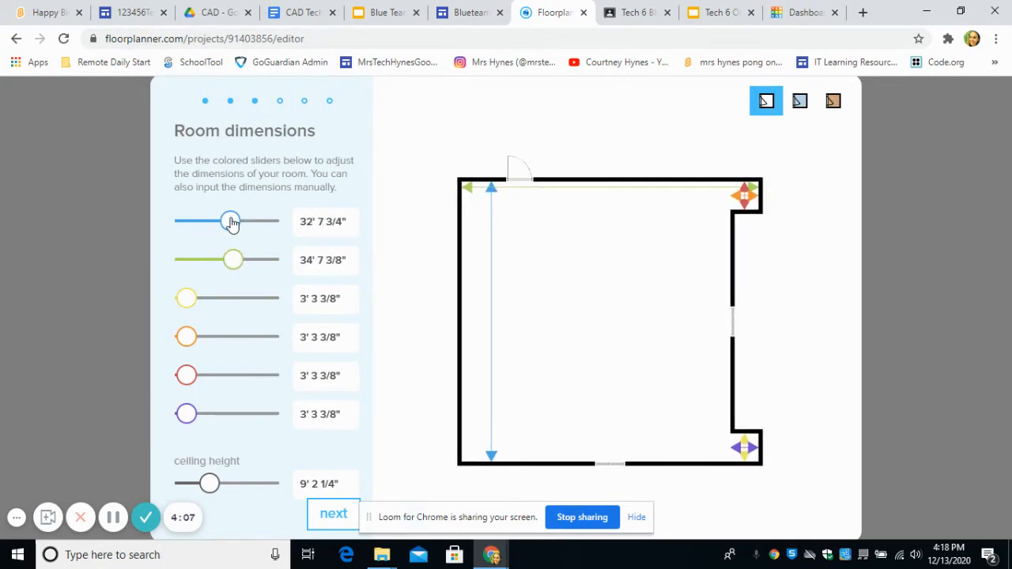
pyautogui.moveTo(187, 297); pyautogui.dragTo(202, 297)
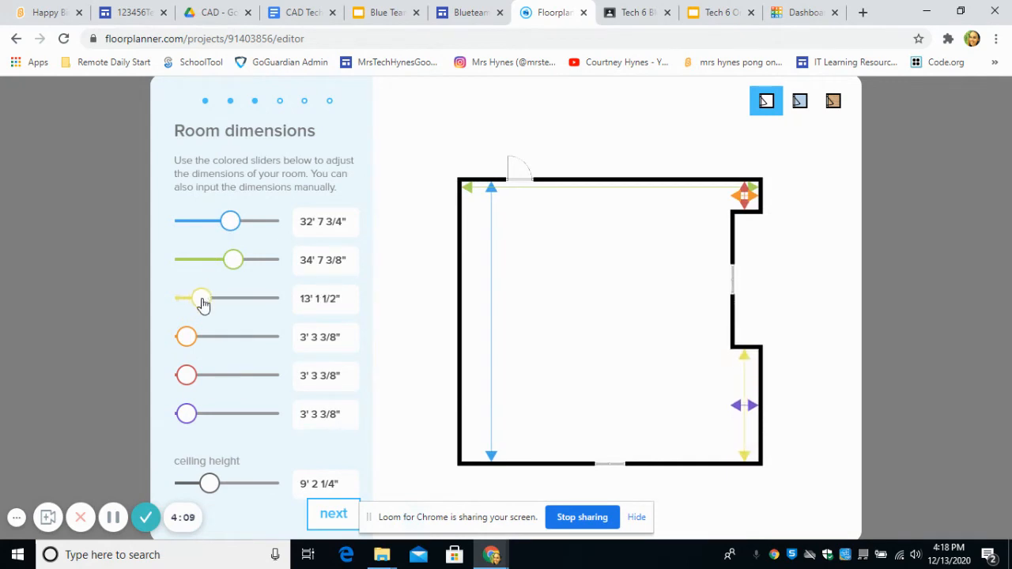
pyautogui.moveTo(187, 337); pyautogui.dragTo(206, 337)
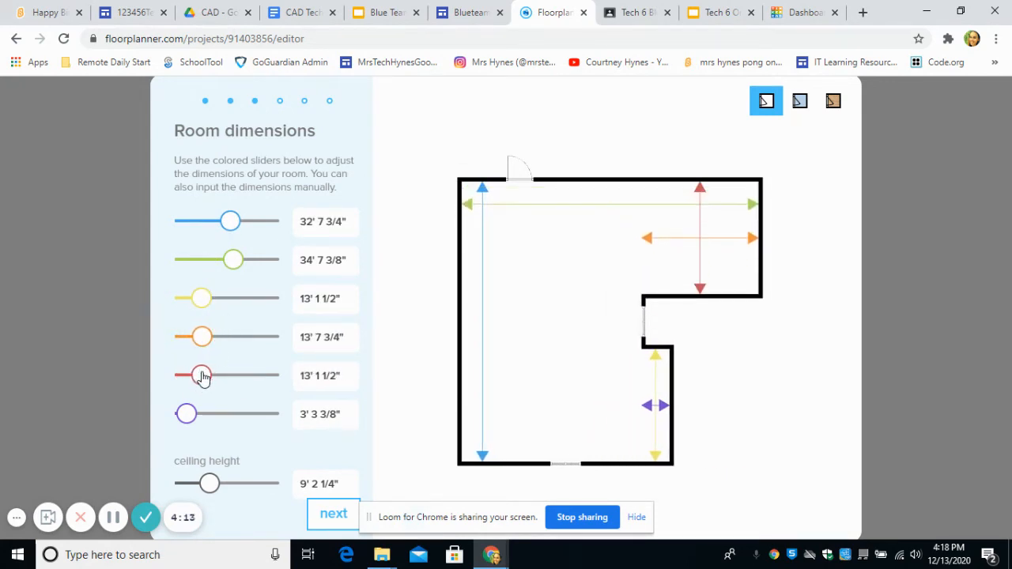
pyautogui.moveTo(186, 414); pyautogui.dragTo(205, 414)
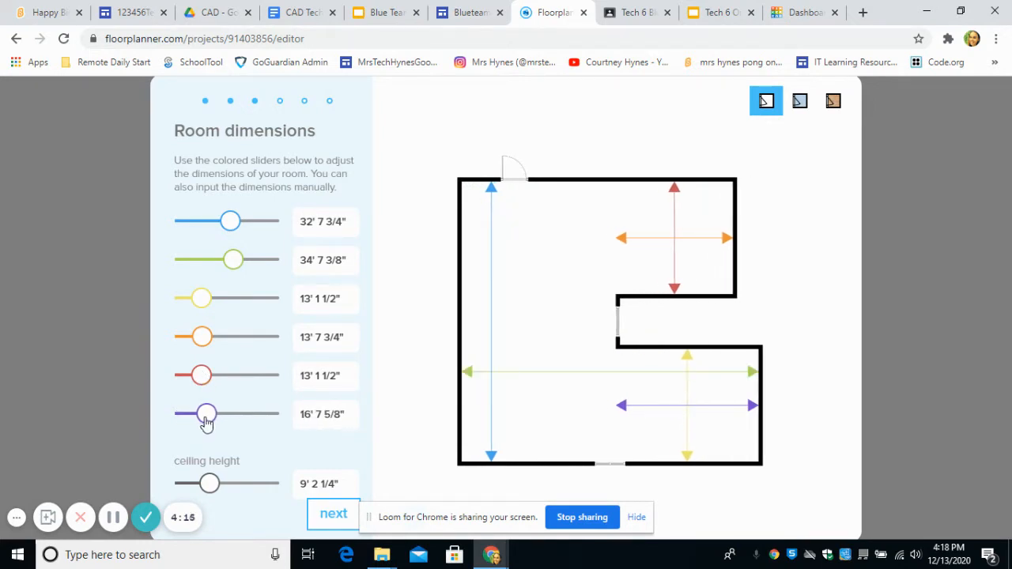
pyautogui.moveTo(205, 414); pyautogui.dragTo(194, 414)
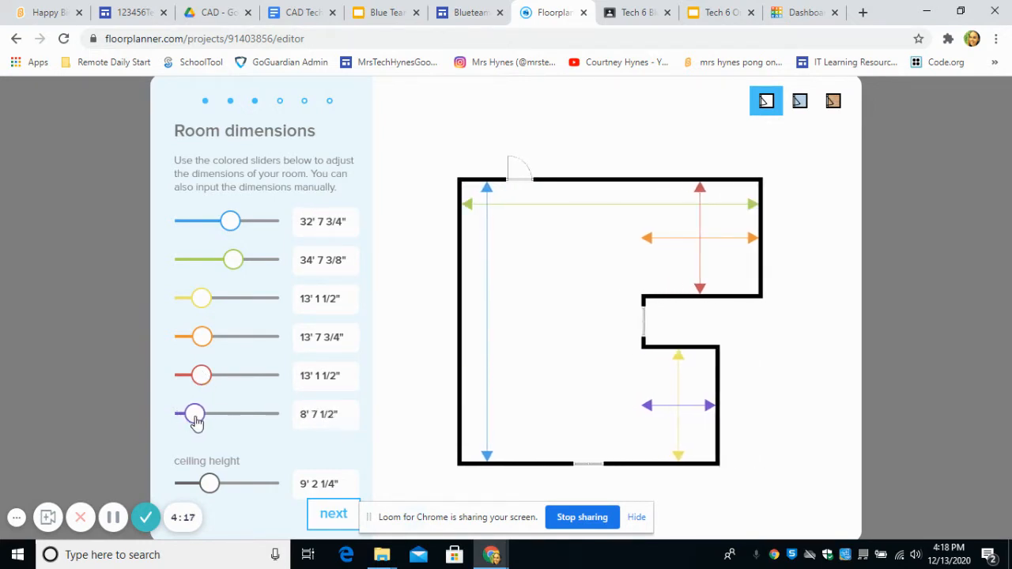
pyautogui.moveTo(695, 219)
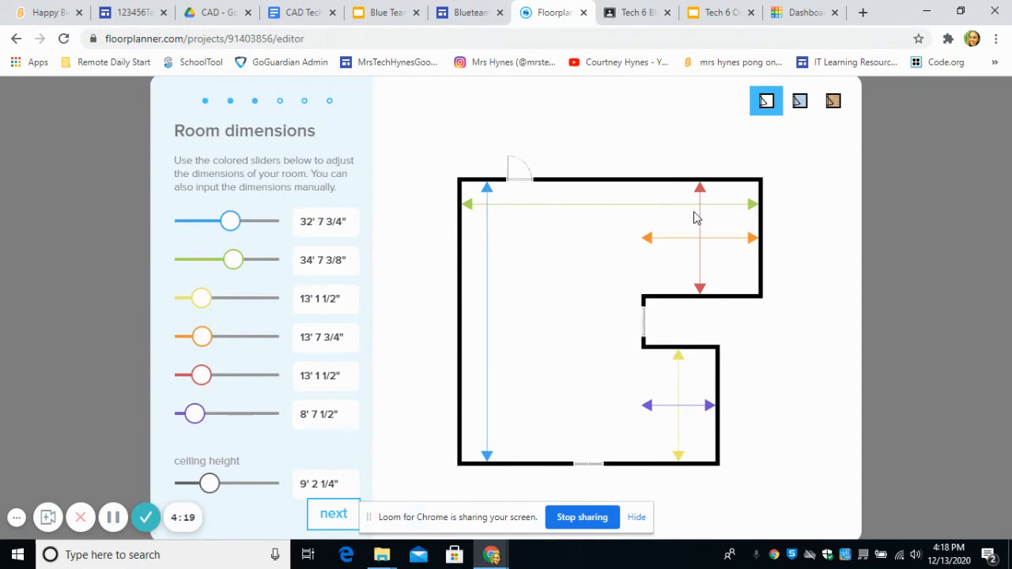
pyautogui.moveTo(285, 370)
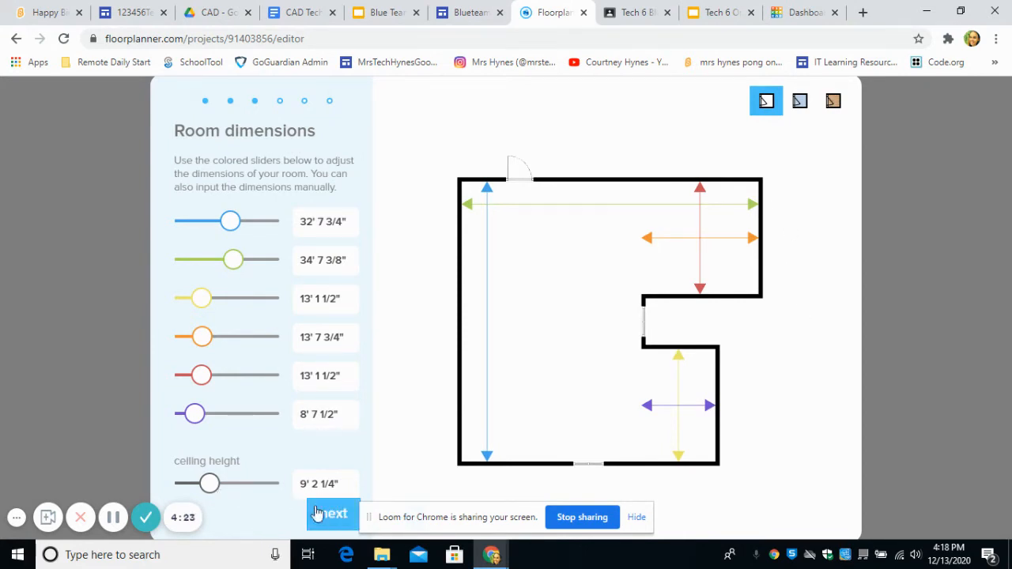
# Accept the dimensions, choose the room type, and pick the Green and white style with wooden floor.
pyautogui.click(333, 514)
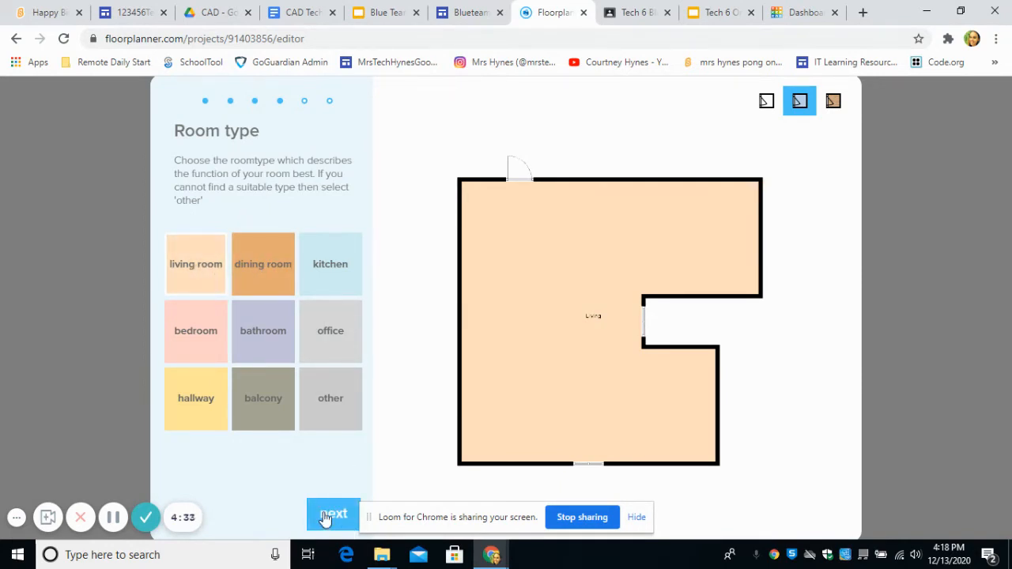
pyautogui.click(332, 516)
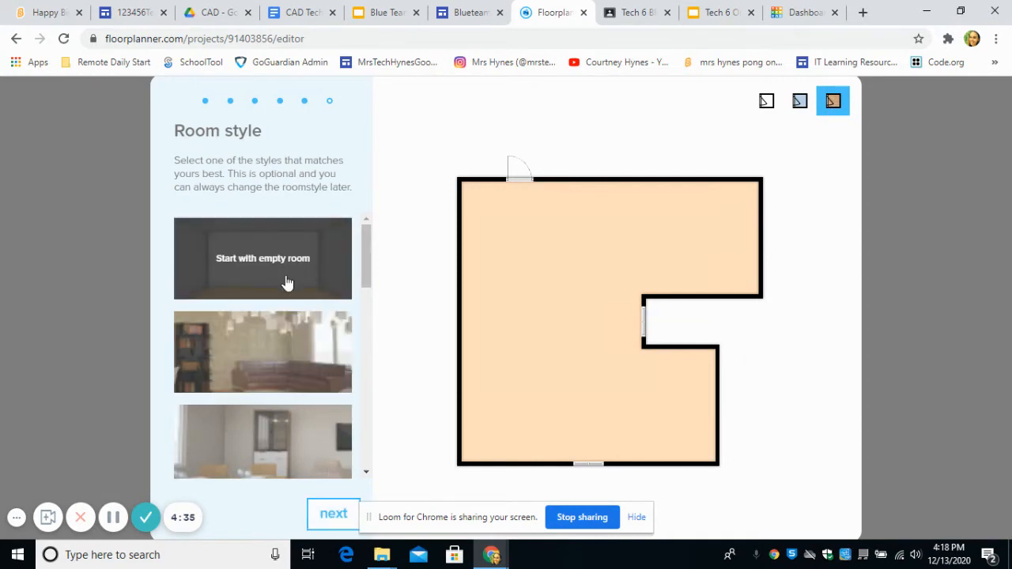
pyautogui.scroll(-3)
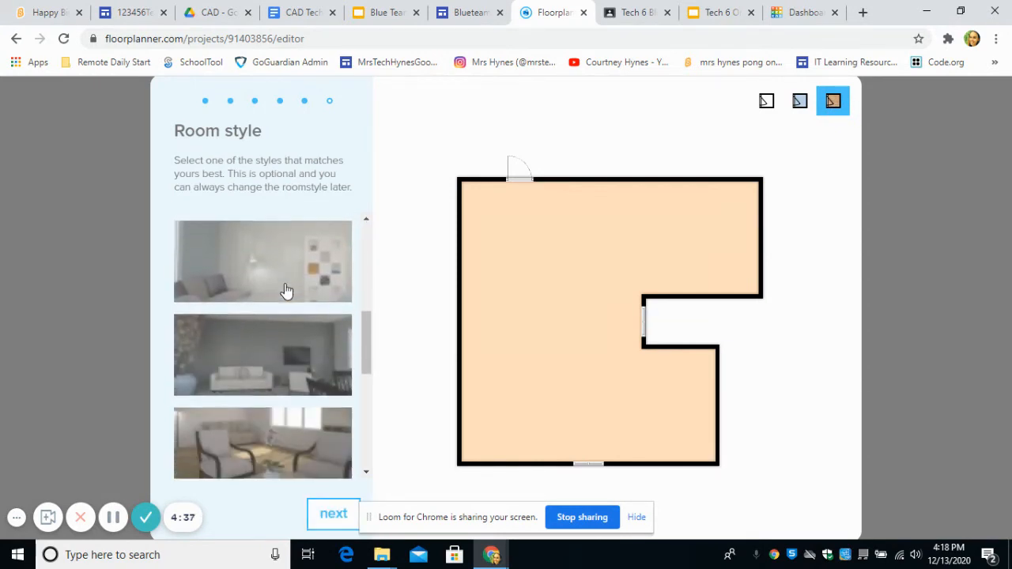
pyautogui.scroll(-3)
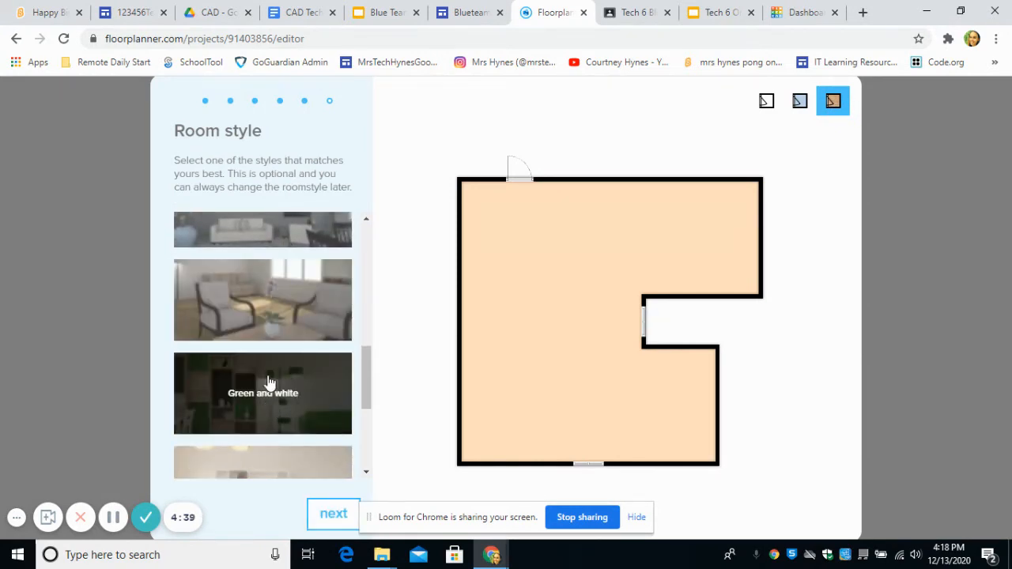
pyautogui.click(332, 512)
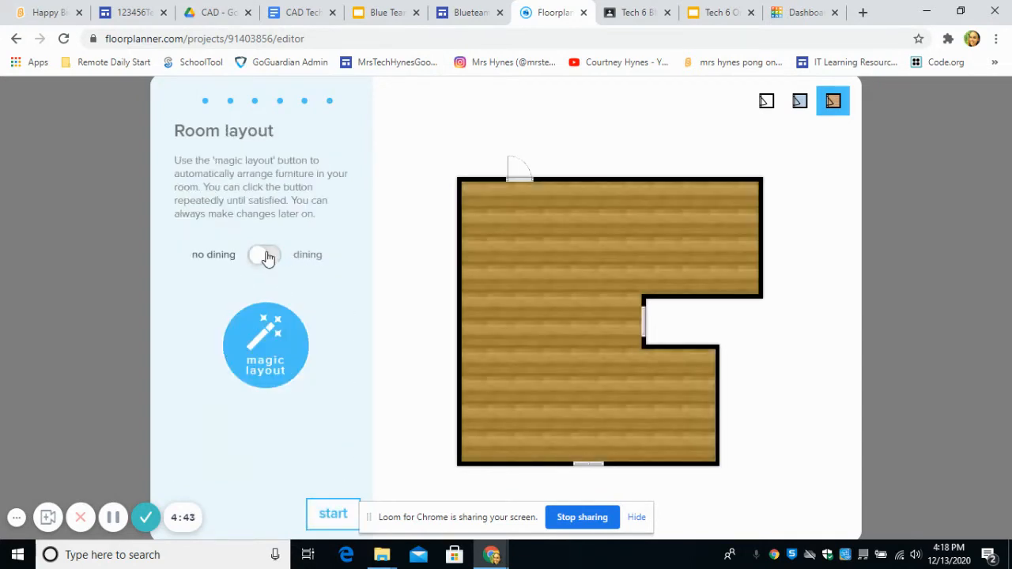
# Include a dining area and run magic layout to furnish the room with sofa, dining table and plants.
pyautogui.click(266, 254)
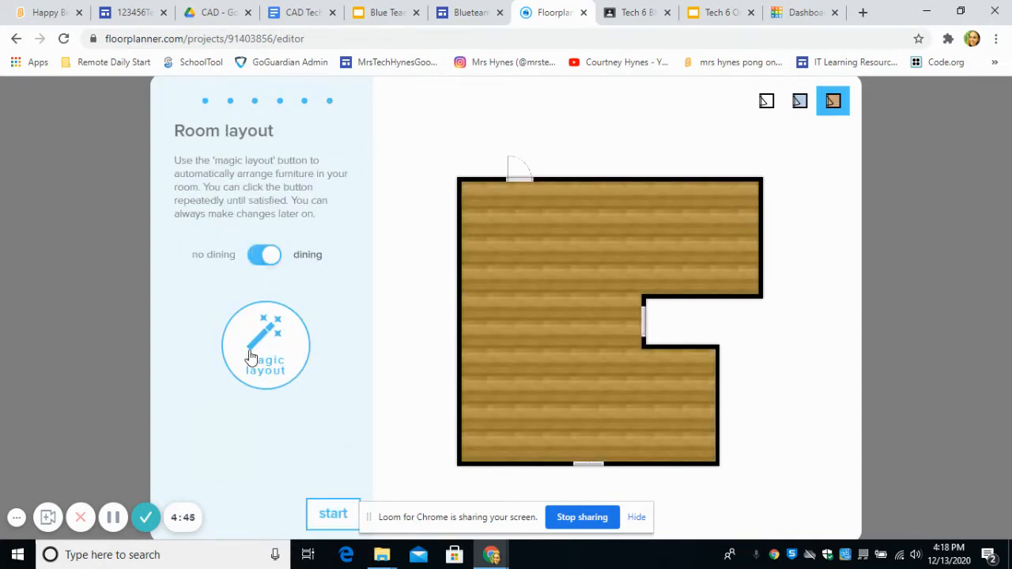
pyautogui.click(266, 345)
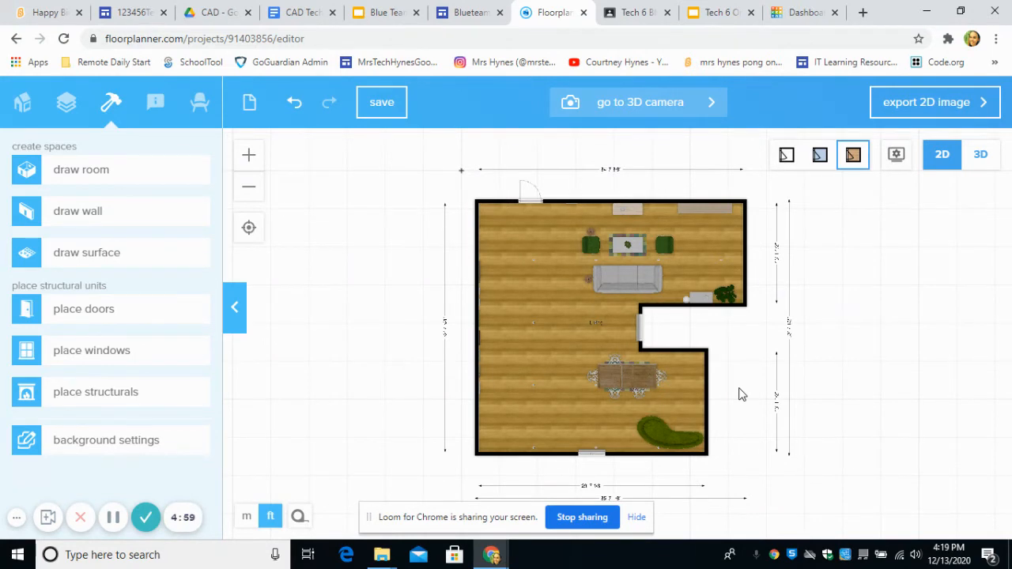
pyautogui.moveTo(525, 299)
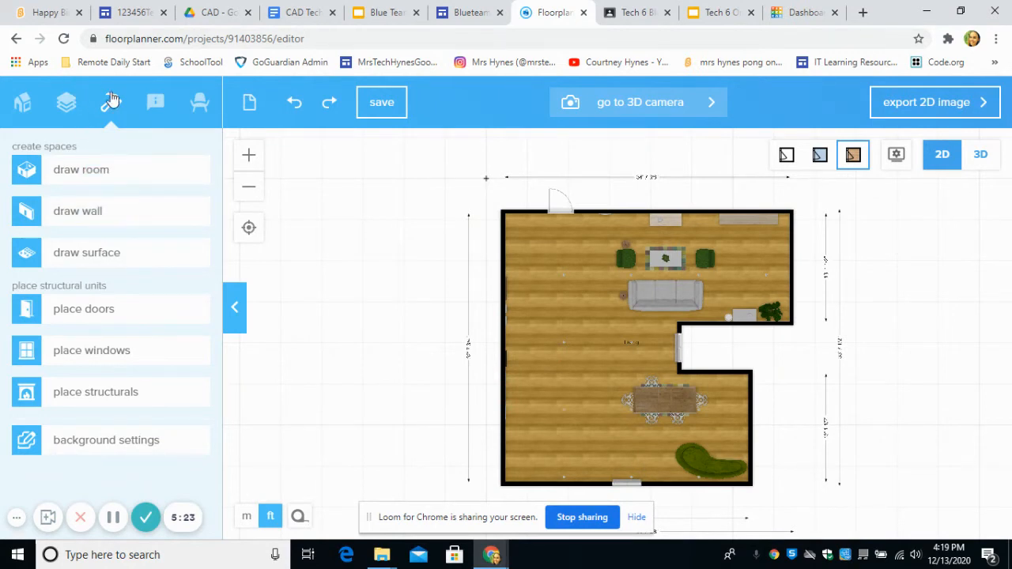
pyautogui.moveTo(187, 265)
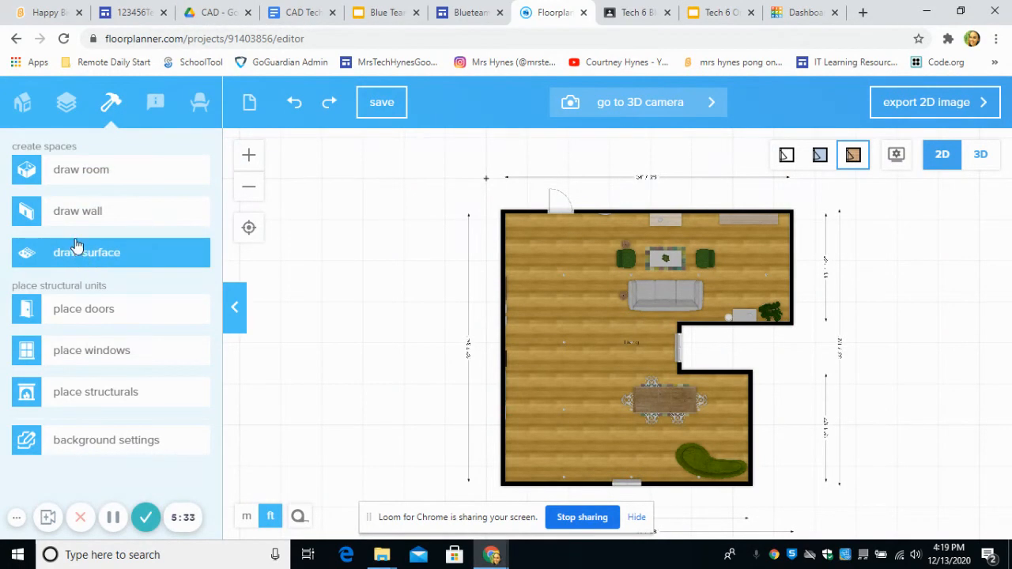
# Place a window from the catalogue onto the room's left wall and deselect the sofa.
pyautogui.click(92, 352)
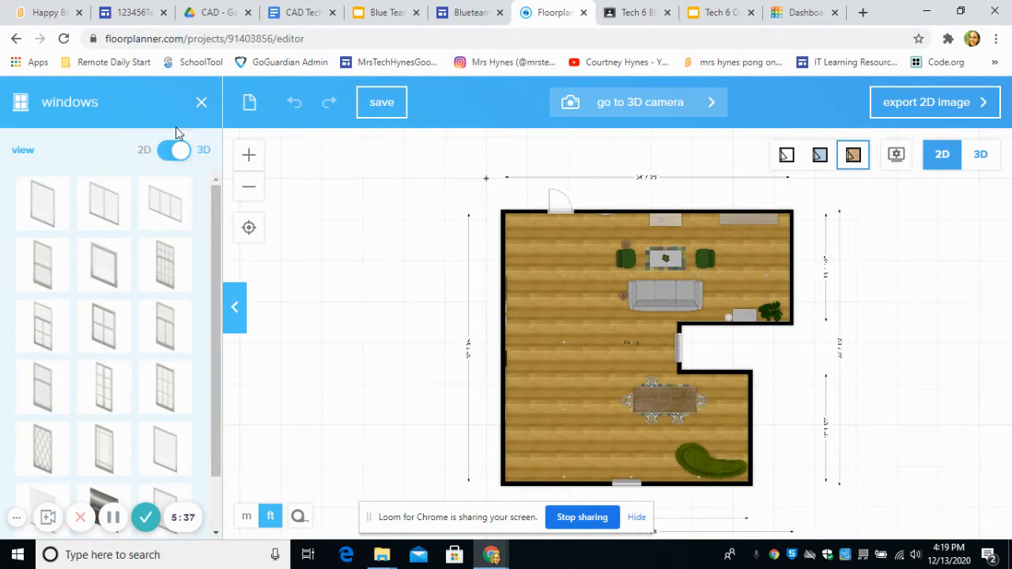
pyautogui.moveTo(117, 323)
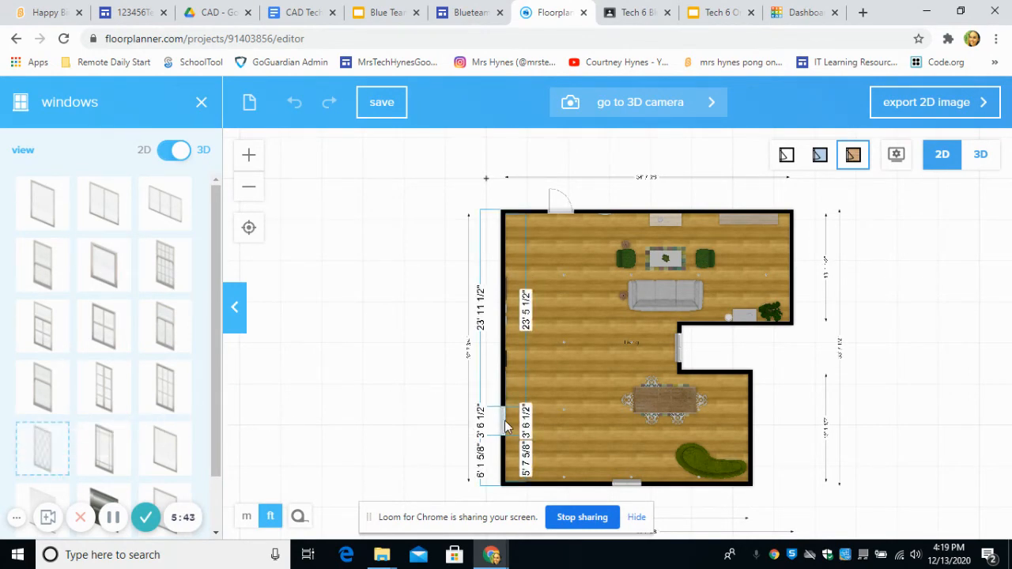
pyautogui.click(503, 414)
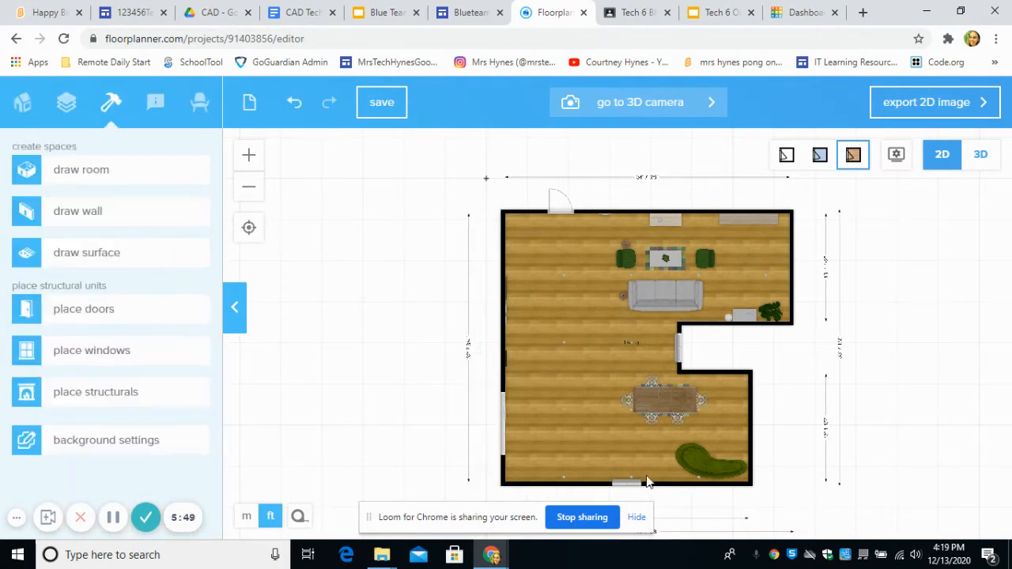
pyautogui.click(666, 294)
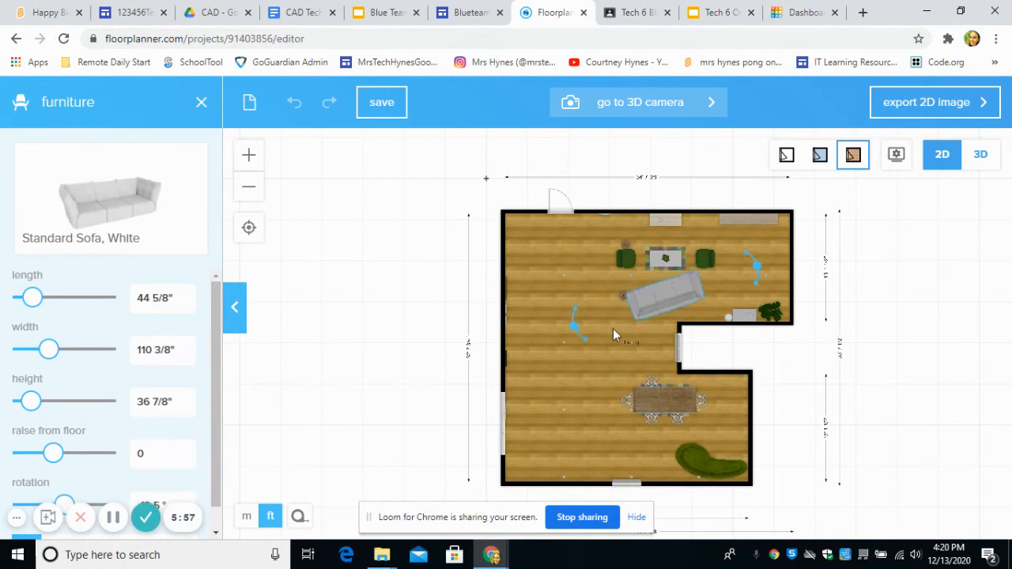
pyautogui.click(667, 297)
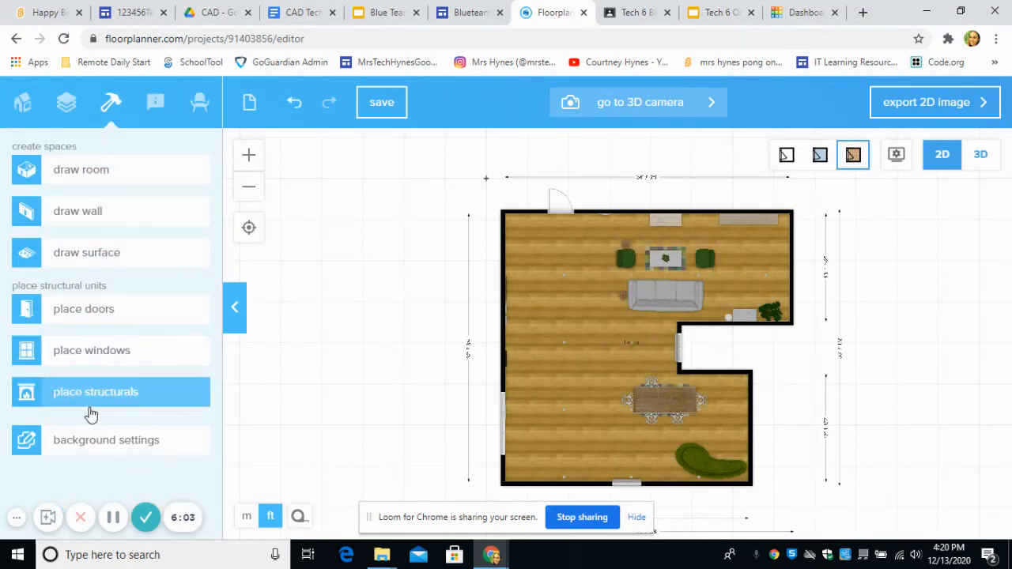
pyautogui.moveTo(386, 156)
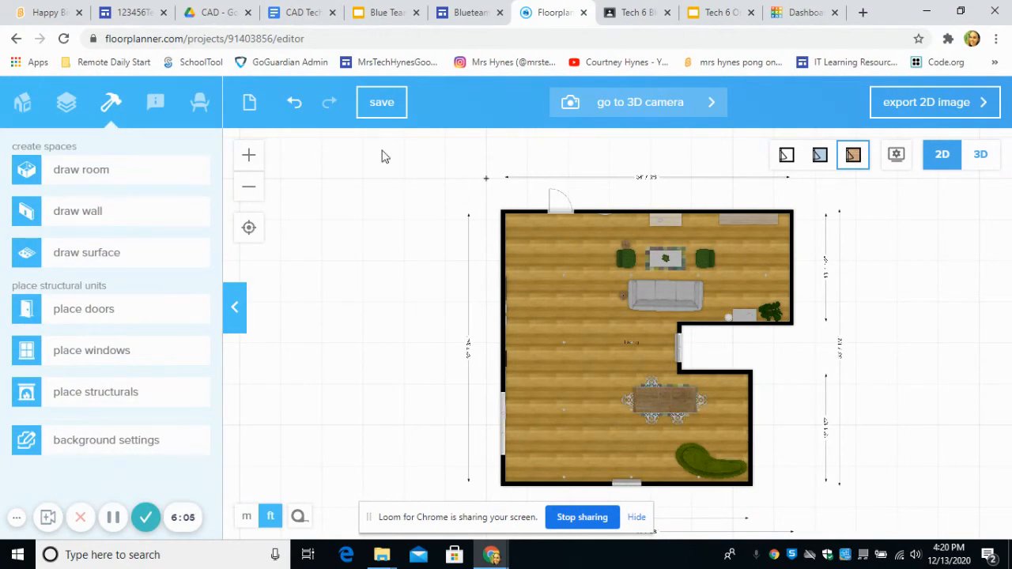
# Search the furniture catalogue for 'tv' and place a TV stand along the upper left wall.
pyautogui.click(199, 103)
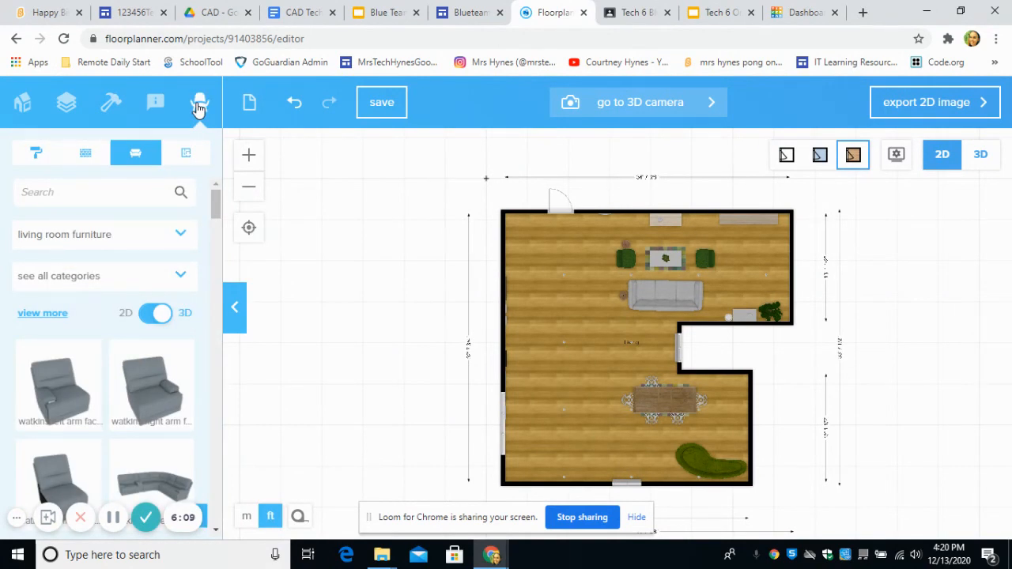
pyautogui.moveTo(136, 152)
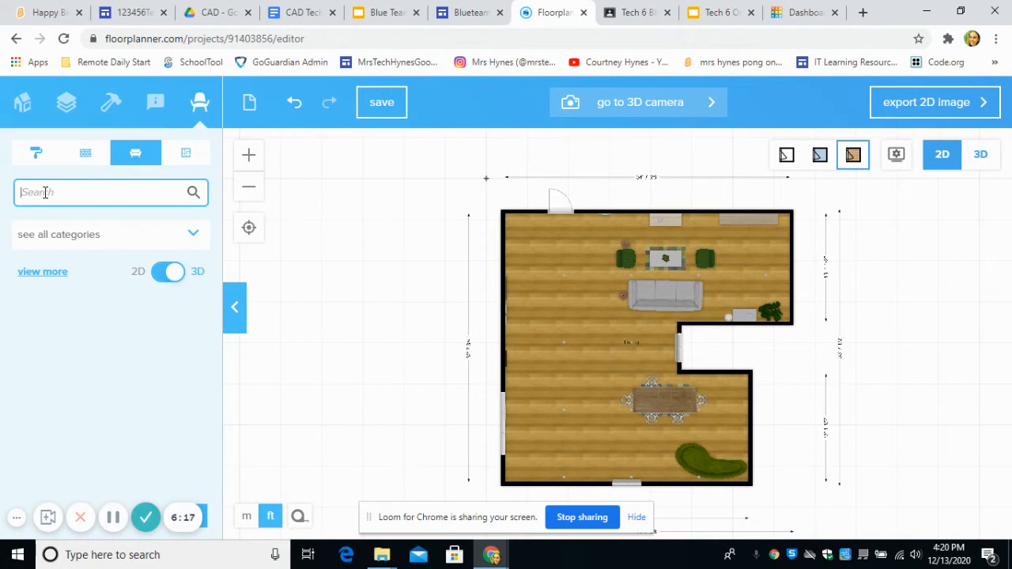
pyautogui.write('tv')
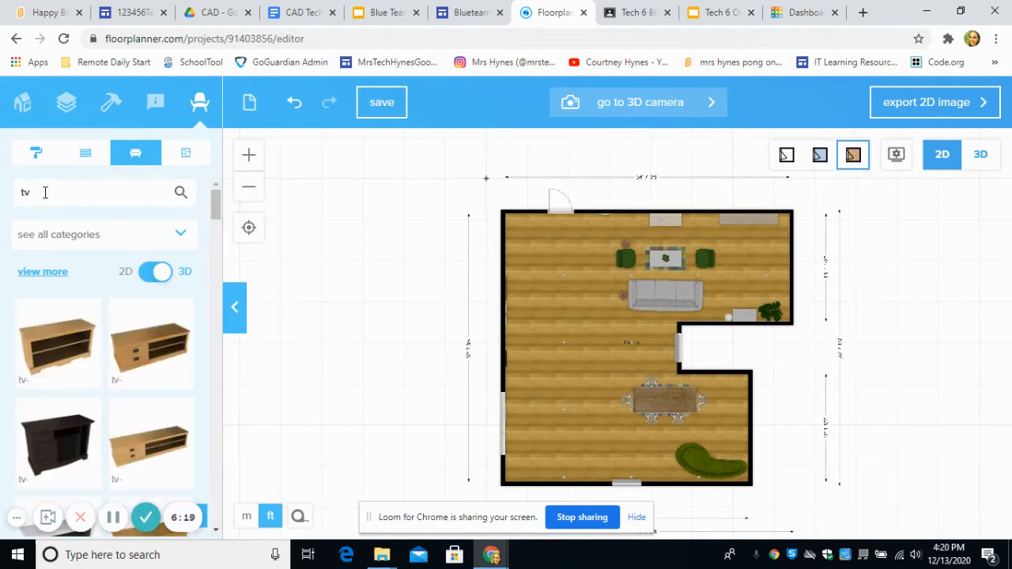
pyautogui.scroll(-3)
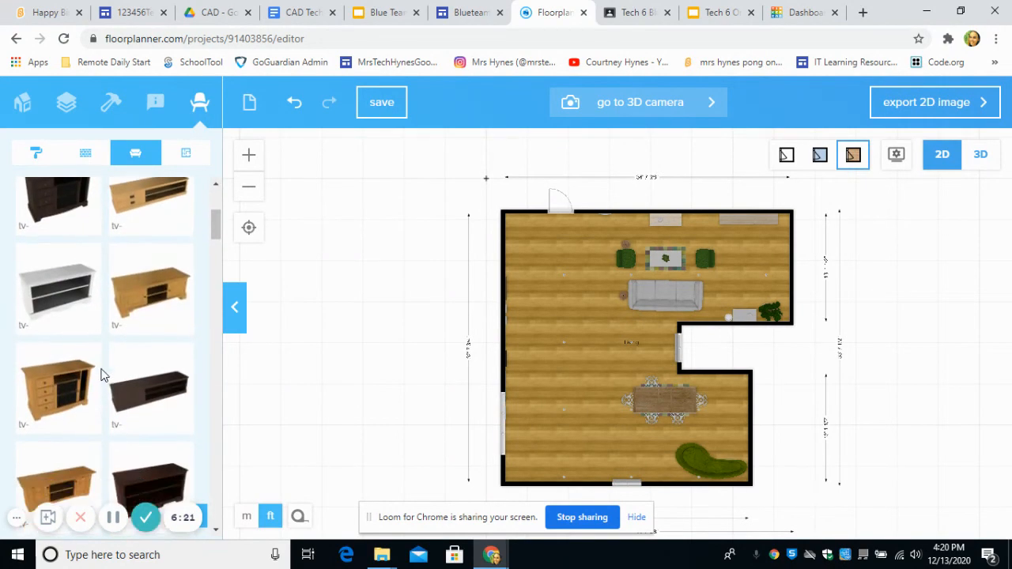
pyautogui.scroll(-3)
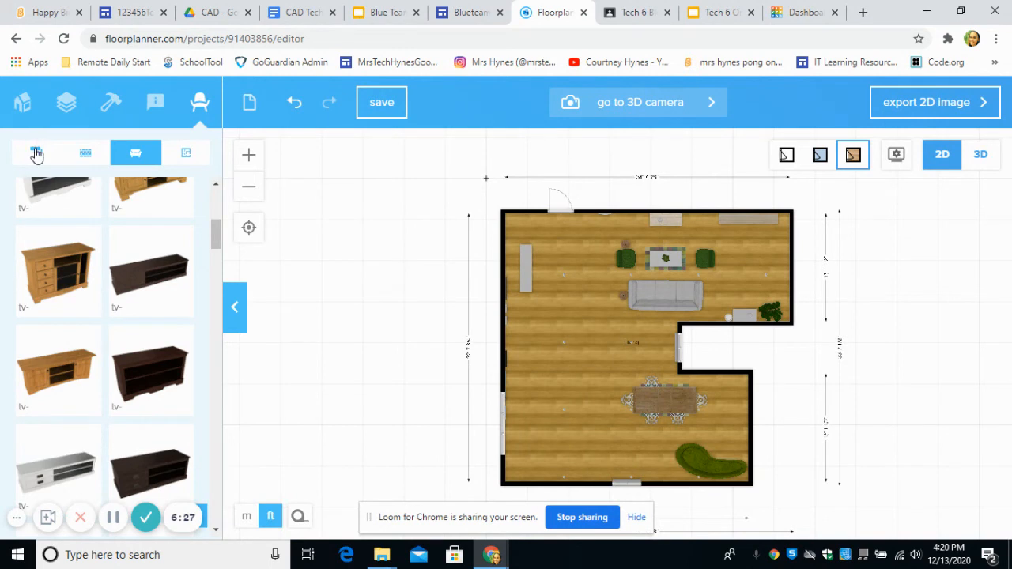
# Browse the wall paint colours for the left wall, then the floor material tabs.
pyautogui.click(36, 152)
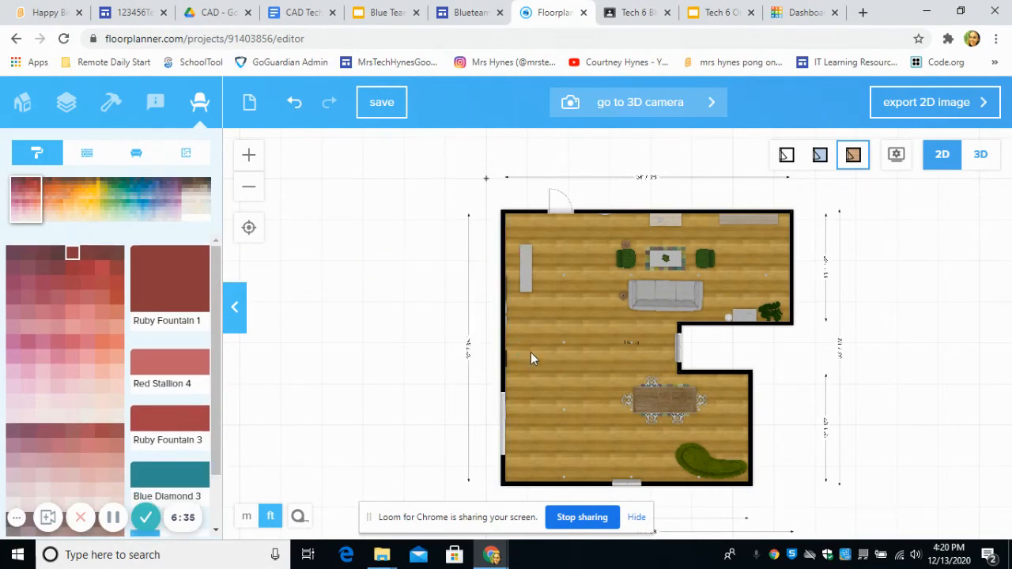
pyautogui.click(503, 348)
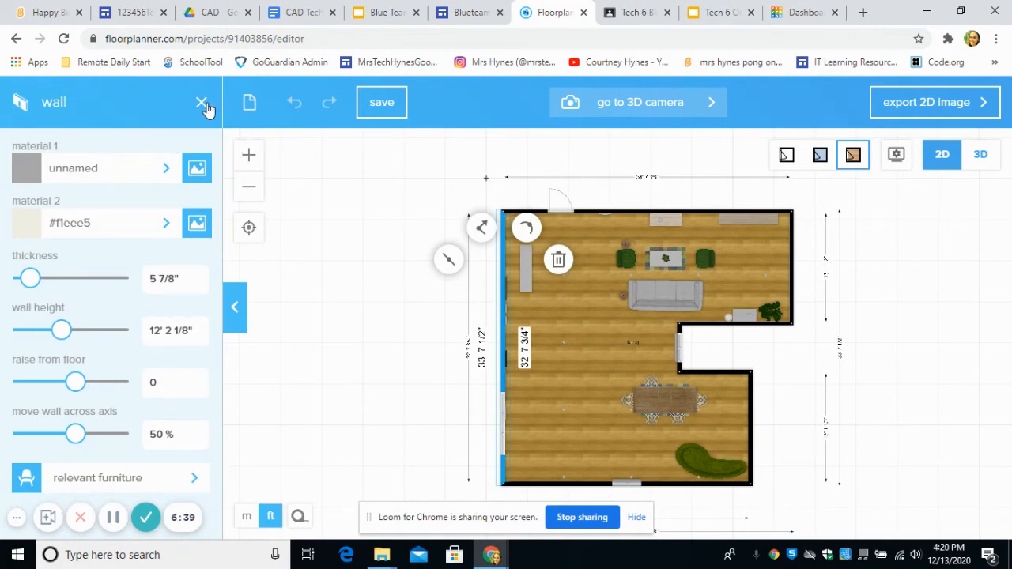
pyautogui.click(202, 104)
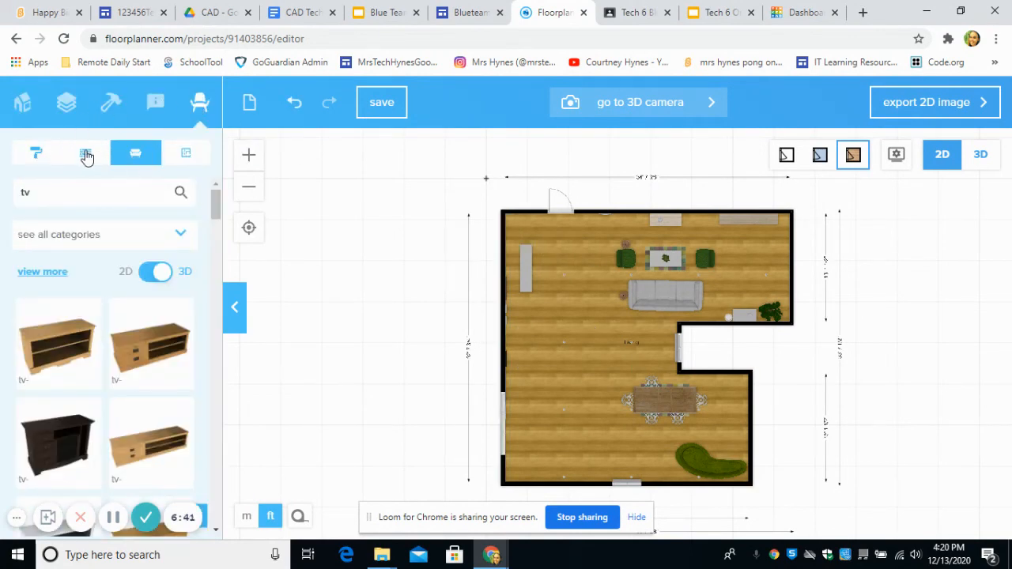
pyautogui.click(86, 152)
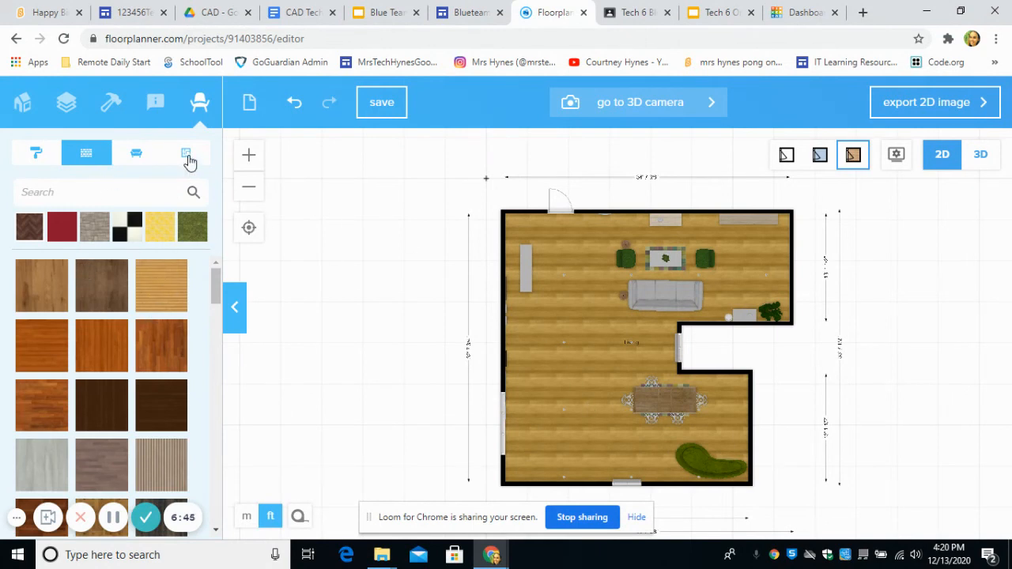
pyautogui.click(185, 152)
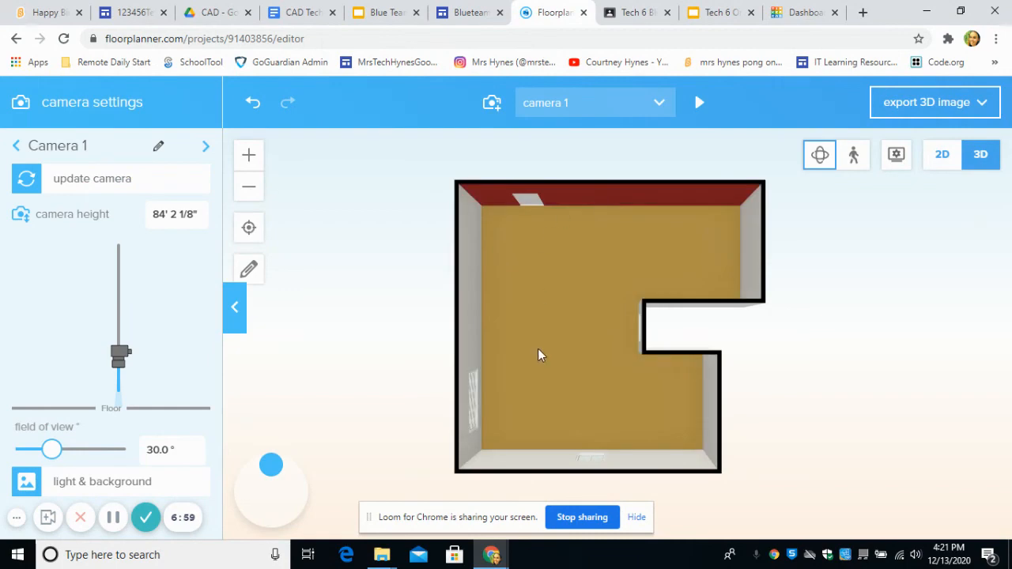
# Orbit Camera 1 to show the furnished L-shaped room from an angled 3D perspective.
pyautogui.moveTo(120, 357); pyautogui.dragTo(120, 367)
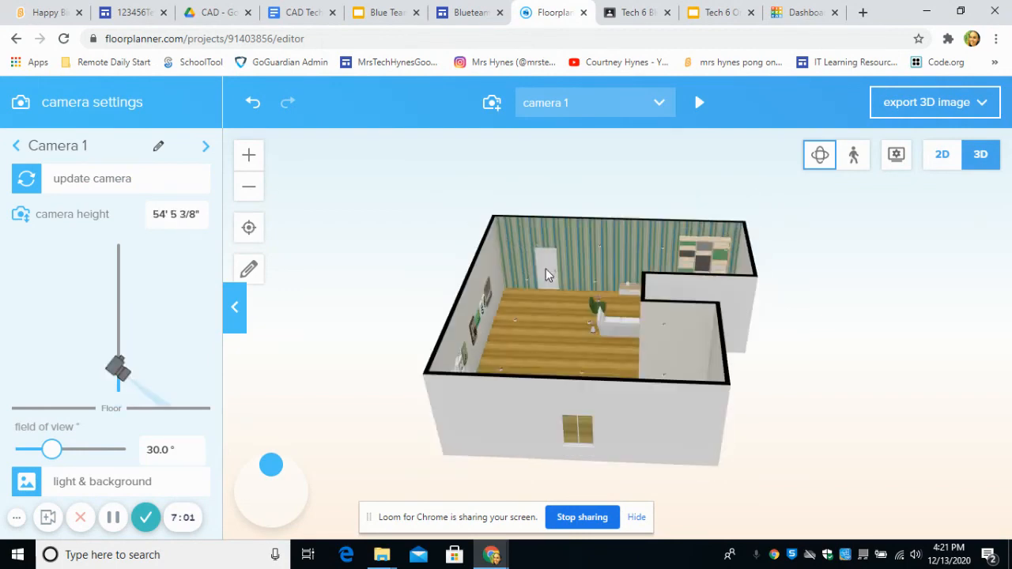